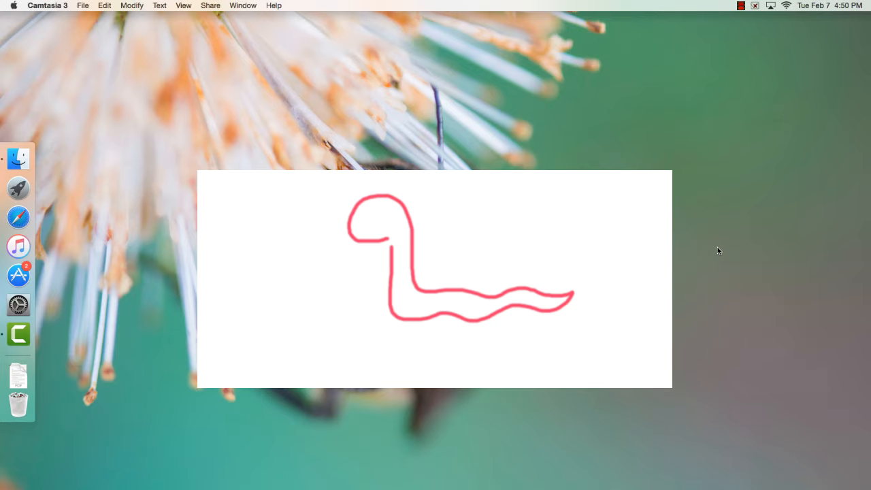
Show the Timeline panel from the Window menu beneath the empty workspace.
{"action": "left_click", "coordinate": [19, 188]}
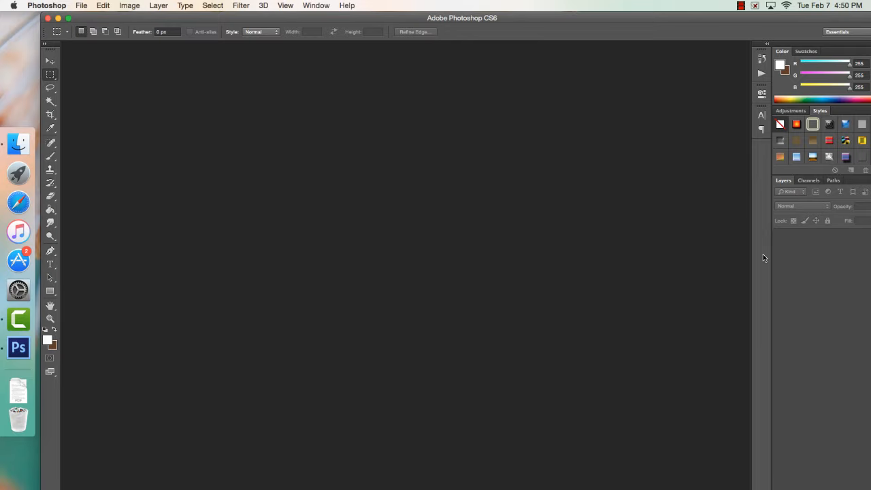
{"action": "mouse_move", "coordinate": [839, 479]}
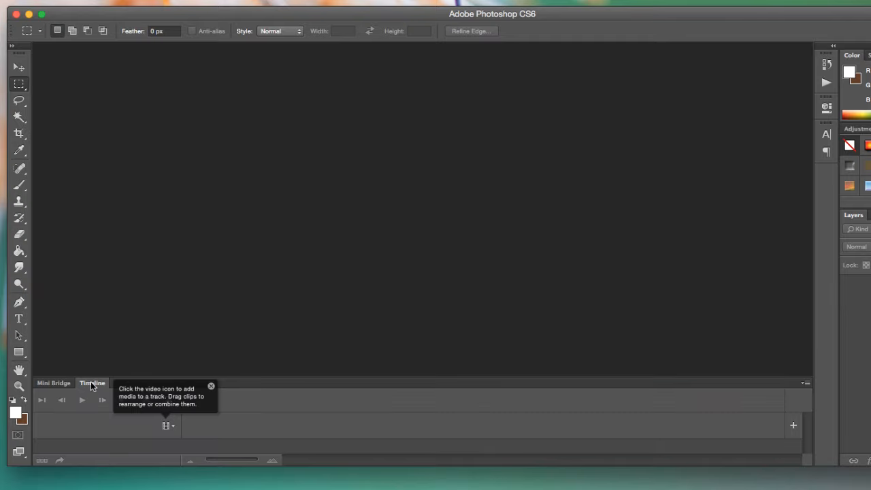
{"action": "left_click", "coordinate": [309, 5]}
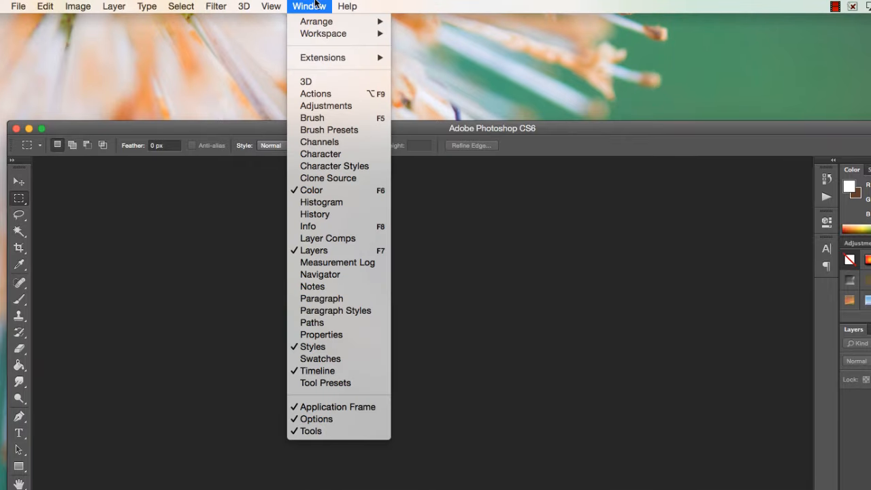
{"action": "mouse_move", "coordinate": [317, 370]}
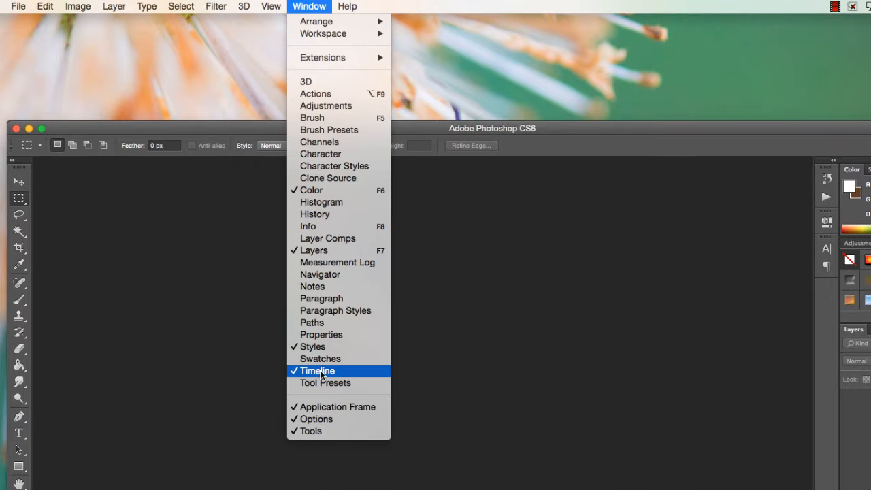
{"action": "left_click", "coordinate": [319, 370]}
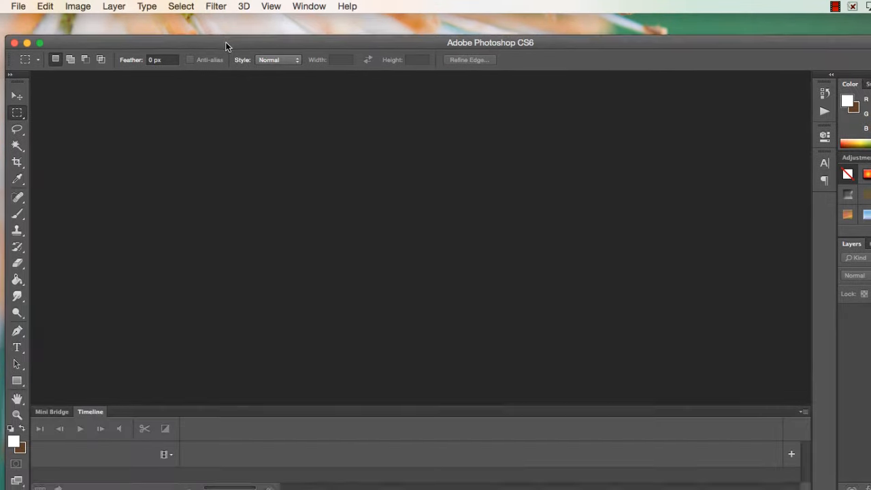
{"action": "left_click", "coordinate": [307, 5]}
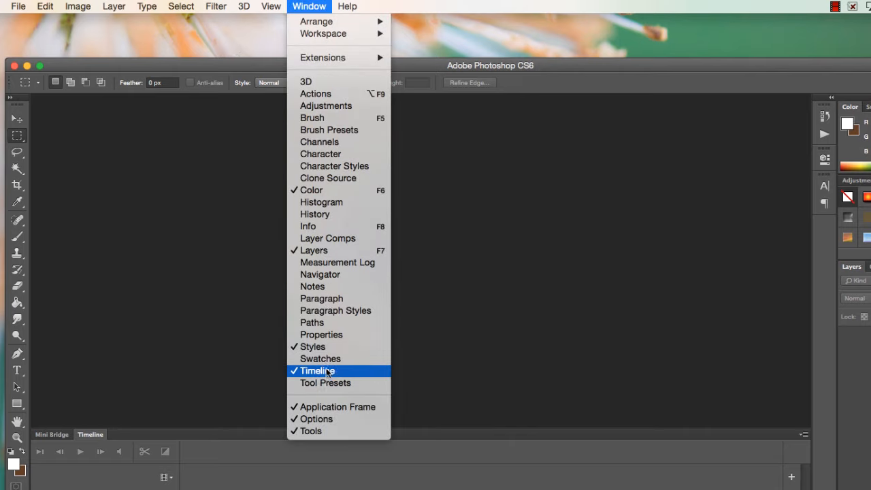
{"action": "mouse_move", "coordinate": [346, 229]}
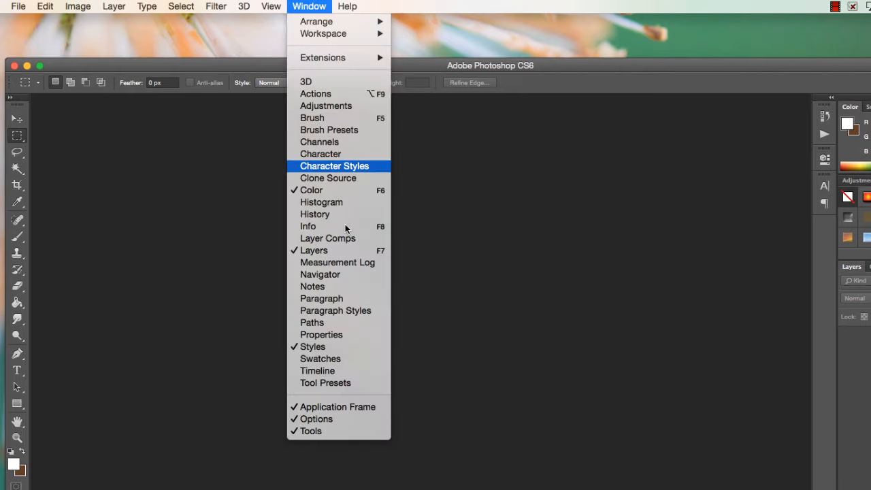
{"action": "left_click", "coordinate": [317, 370]}
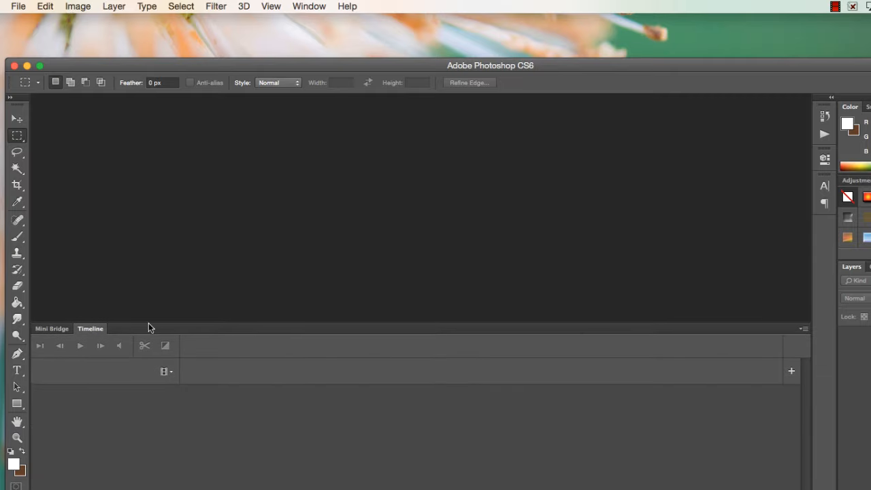
{"action": "mouse_move", "coordinate": [171, 376]}
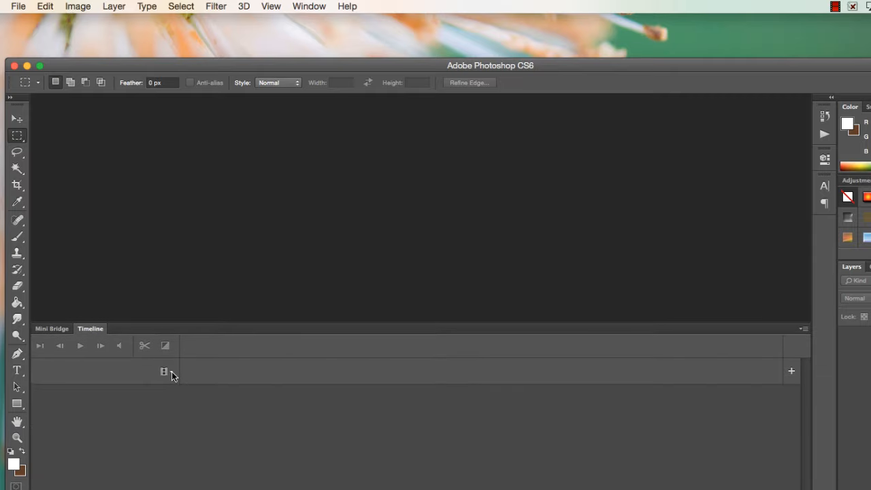
{"action": "mouse_move", "coordinate": [226, 374]}
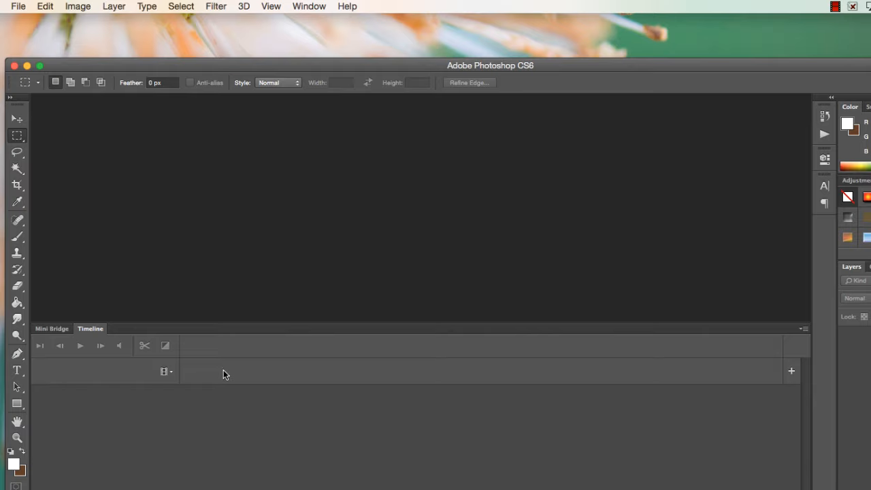
{"action": "mouse_move", "coordinate": [494, 409]}
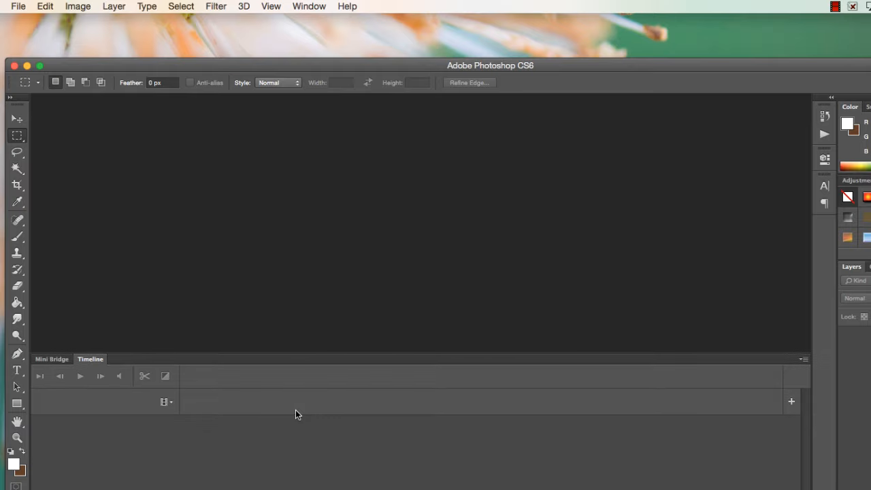
{"action": "mouse_move", "coordinate": [279, 471]}
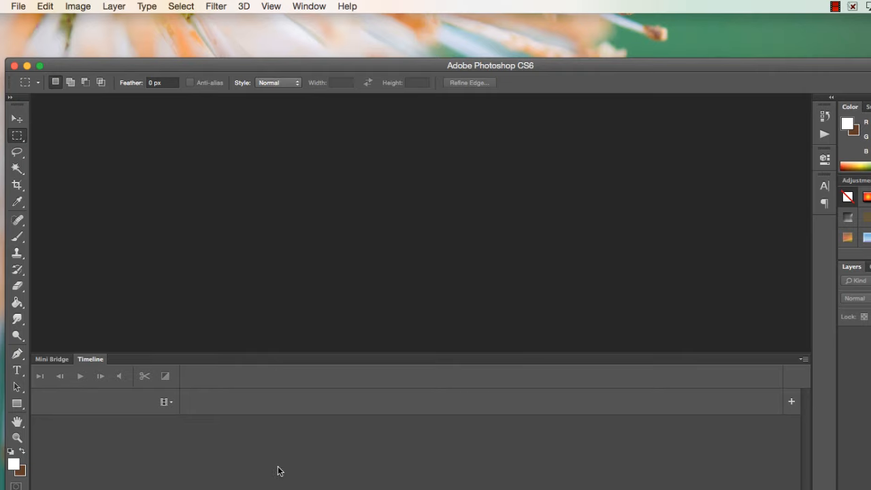
Create a new white 11 × 8.5 inch RGB document at 300 ppi.
{"action": "left_click", "coordinate": [19, 6]}
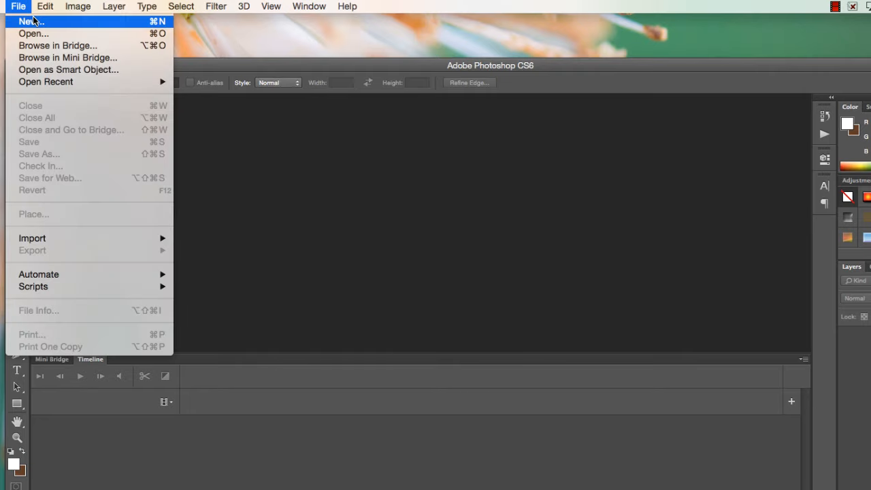
{"action": "left_click", "coordinate": [30, 22]}
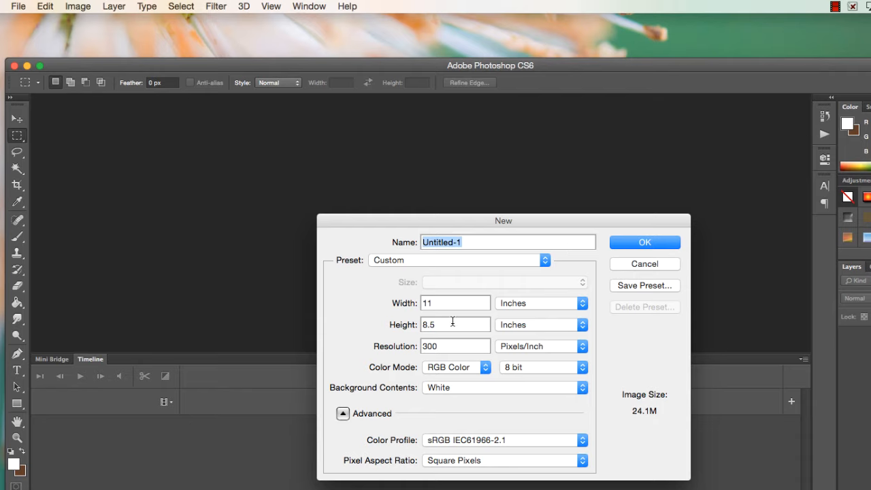
{"action": "mouse_move", "coordinate": [472, 319]}
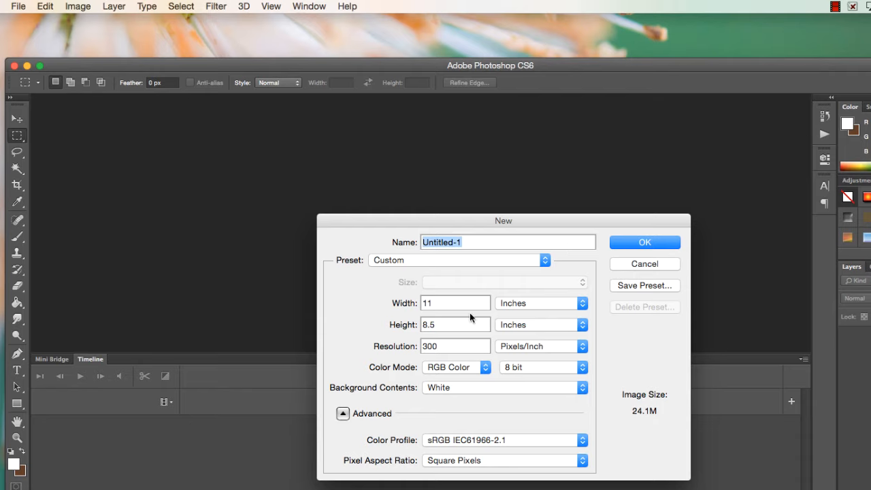
{"action": "mouse_move", "coordinate": [470, 319]}
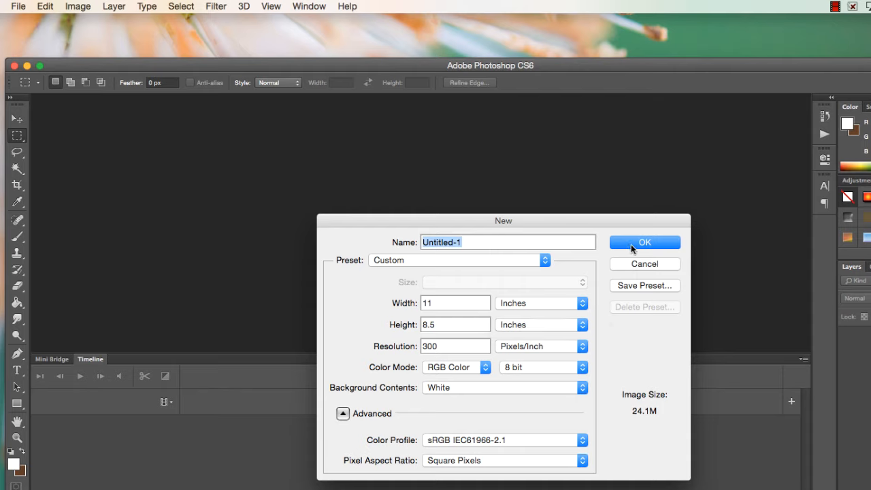
{"action": "left_click", "coordinate": [644, 242]}
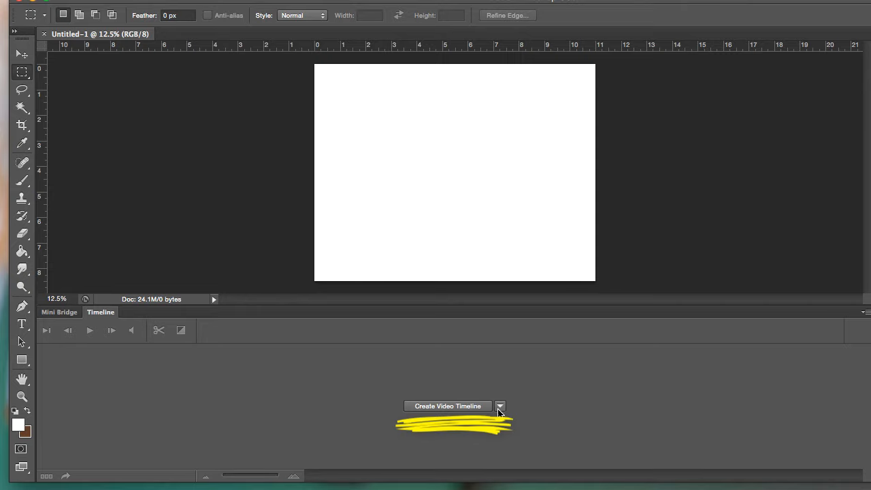
Choose Create Frame Animation as the timeline type and create the first frame.
{"action": "left_click", "coordinate": [499, 406]}
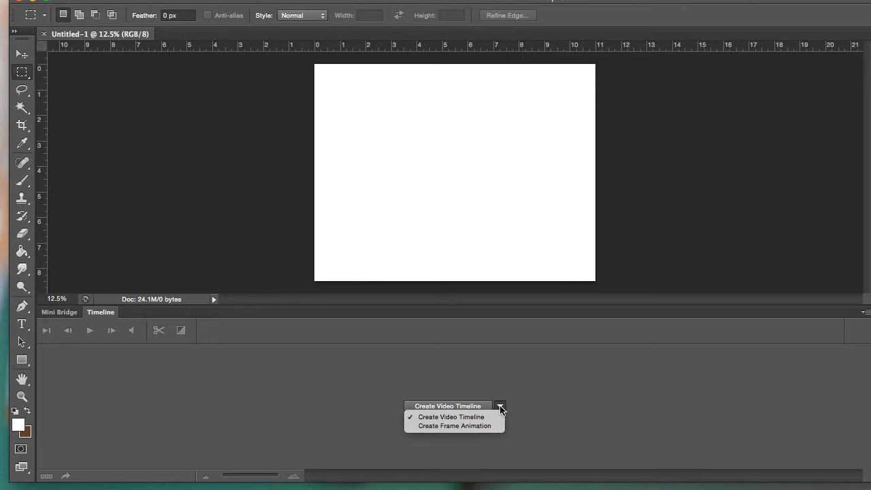
{"action": "left_click", "coordinate": [455, 424]}
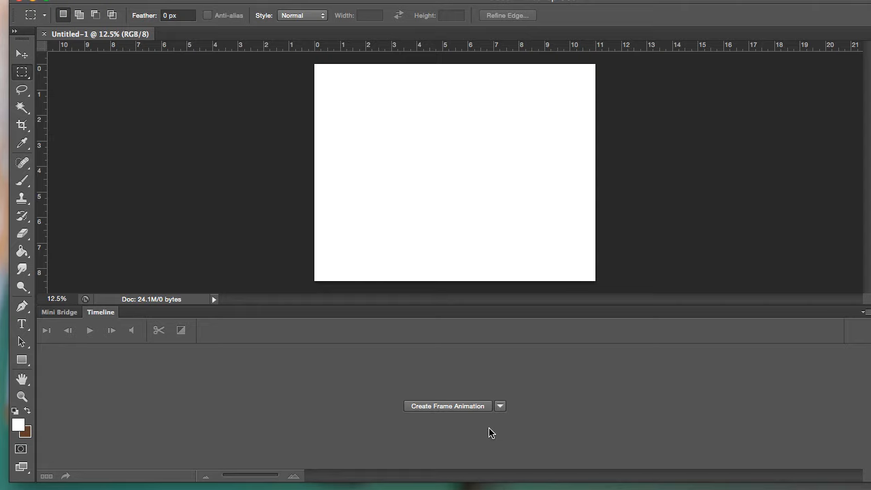
{"action": "left_click", "coordinate": [500, 405]}
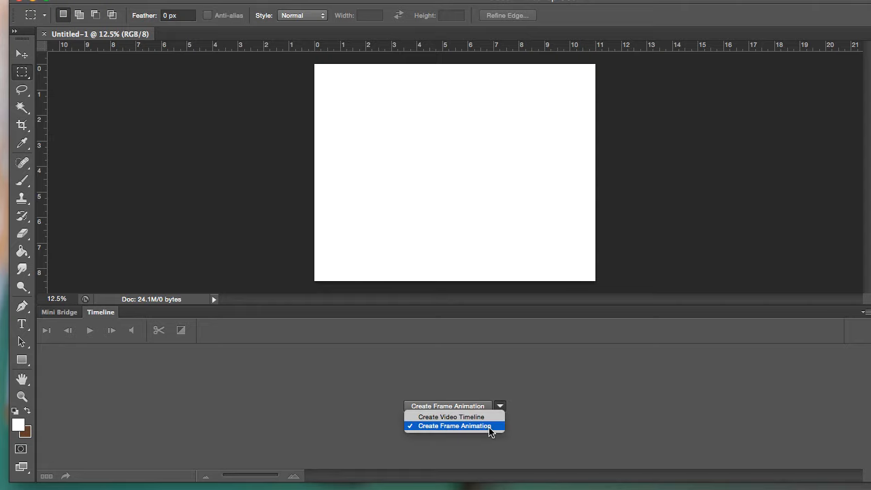
{"action": "left_click", "coordinate": [452, 425]}
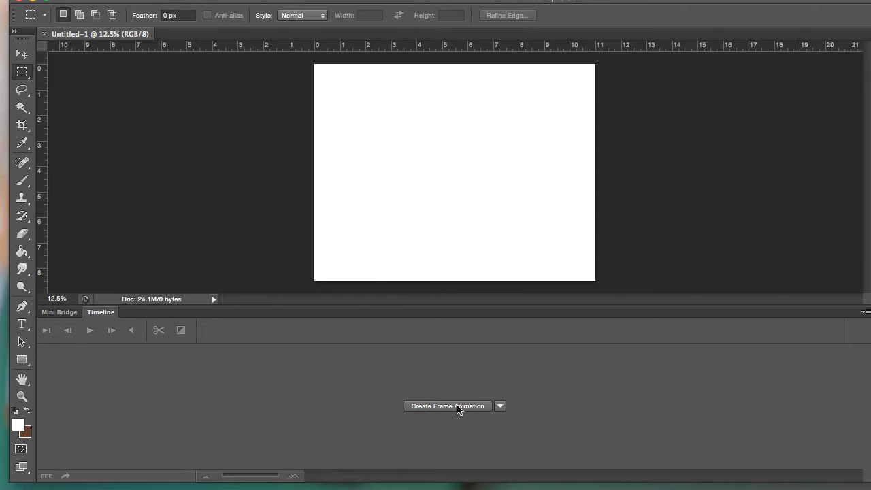
{"action": "left_click", "coordinate": [447, 406]}
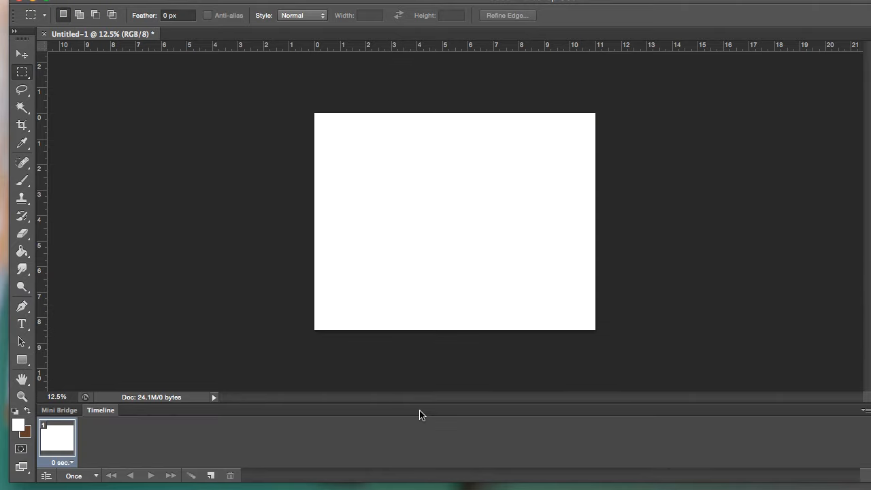
{"action": "mouse_move", "coordinate": [80, 454]}
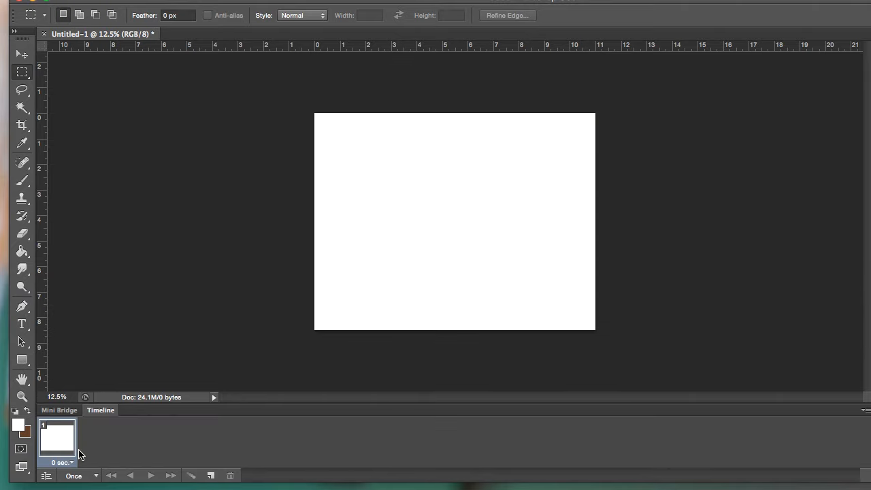
{"action": "mouse_move", "coordinate": [271, 430]}
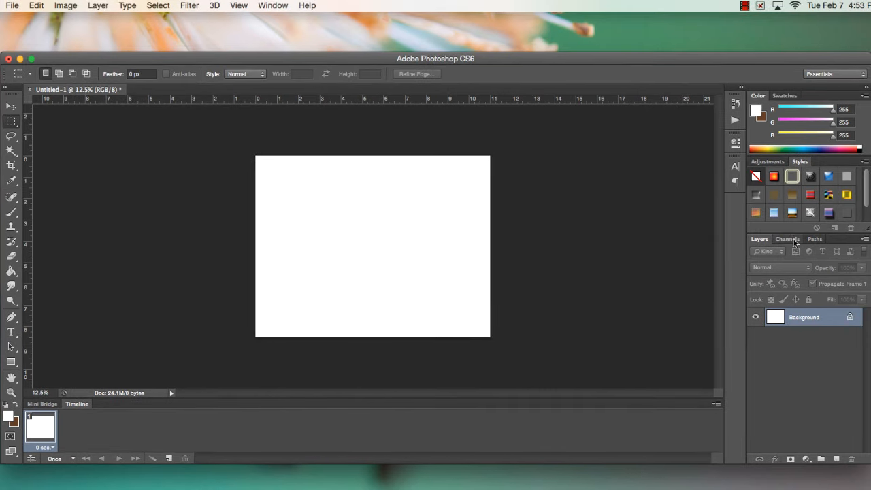
{"action": "mouse_move", "coordinate": [802, 160]}
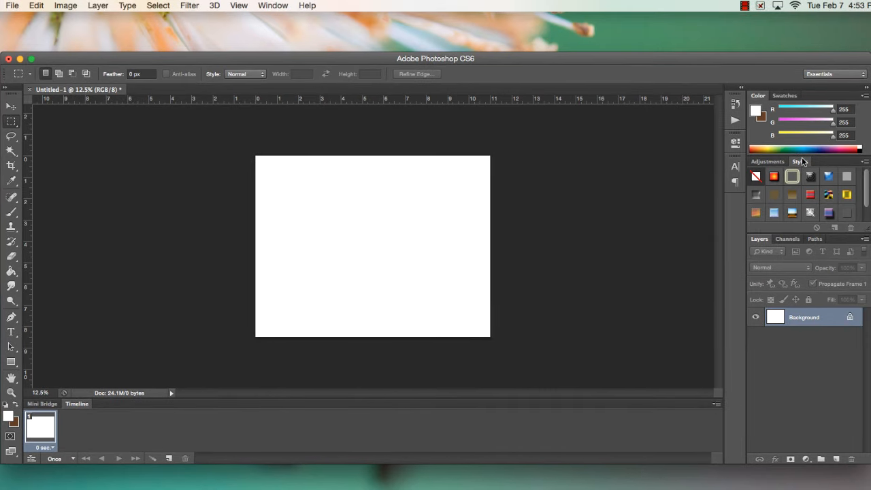
{"action": "left_click", "coordinate": [797, 161]}
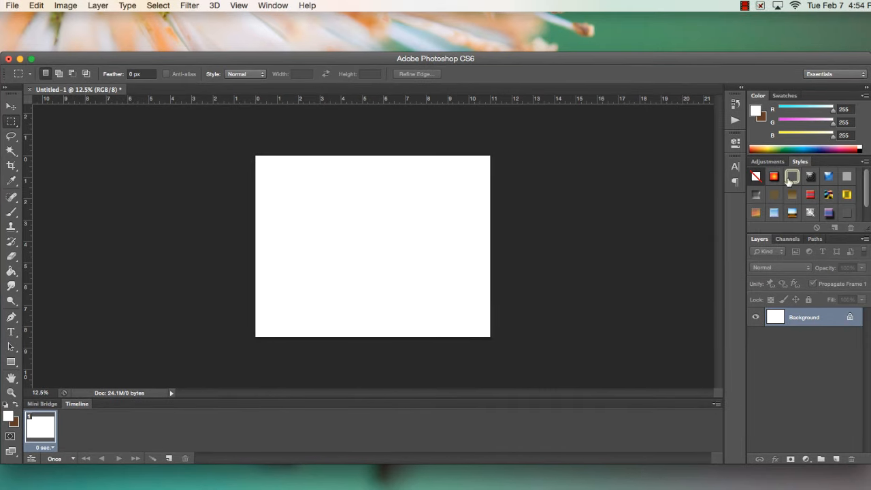
{"action": "left_click", "coordinate": [272, 6]}
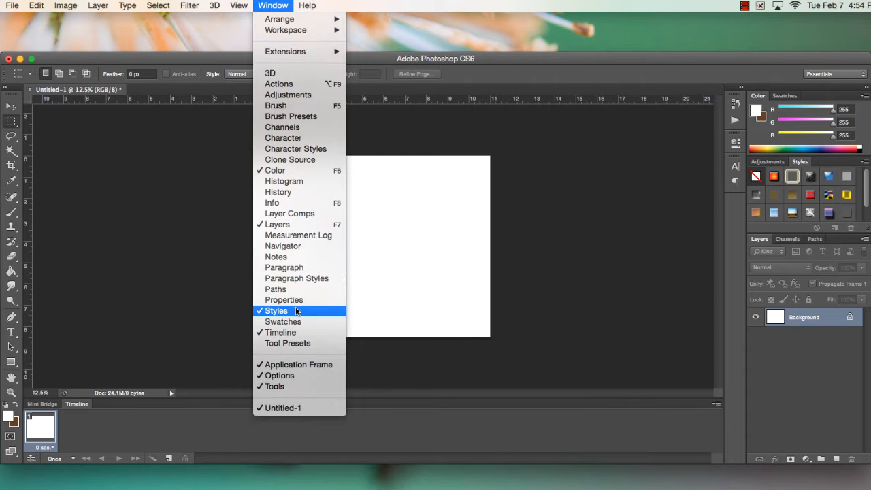
{"action": "left_click", "coordinate": [275, 311]}
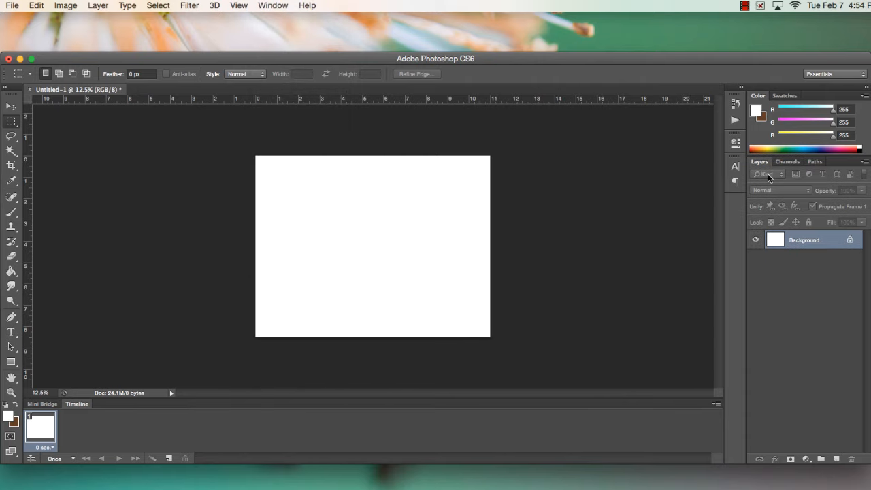
{"action": "mouse_move", "coordinate": [819, 103]}
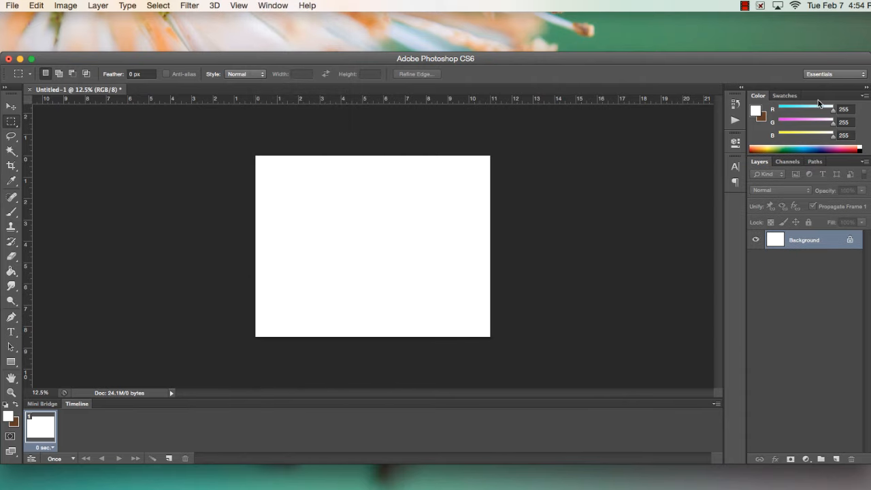
Duplicate the Background layer as 'Background copy'.
{"action": "right_click", "coordinate": [803, 240]}
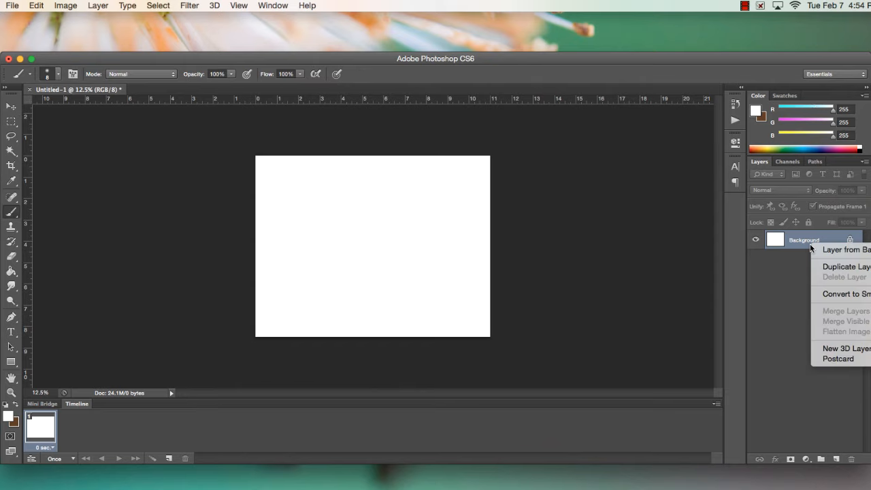
{"action": "left_click", "coordinate": [845, 266]}
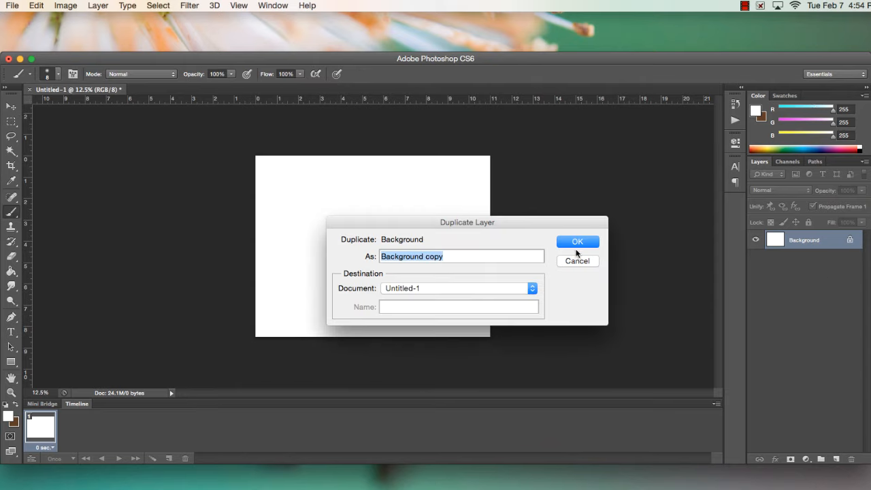
{"action": "left_click", "coordinate": [578, 242]}
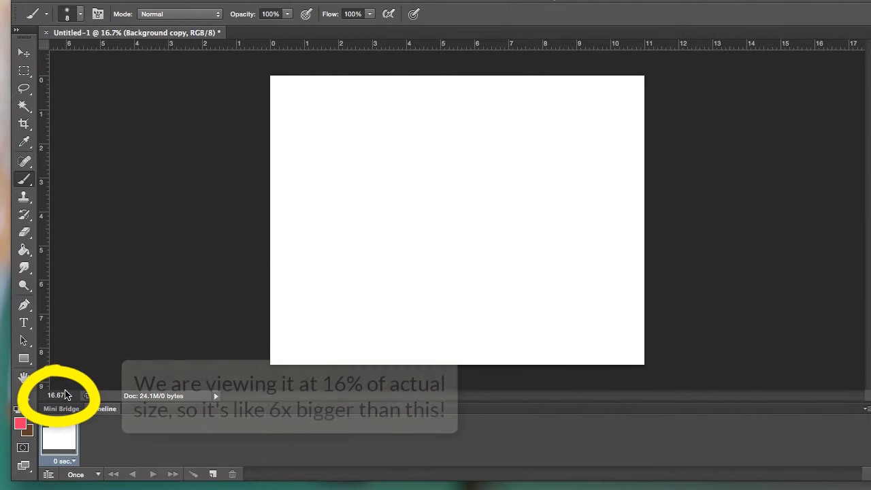
Resize the image to 792 × 612 pixels at 72 ppi via Image Size.
{"action": "left_click", "coordinate": [90, 7]}
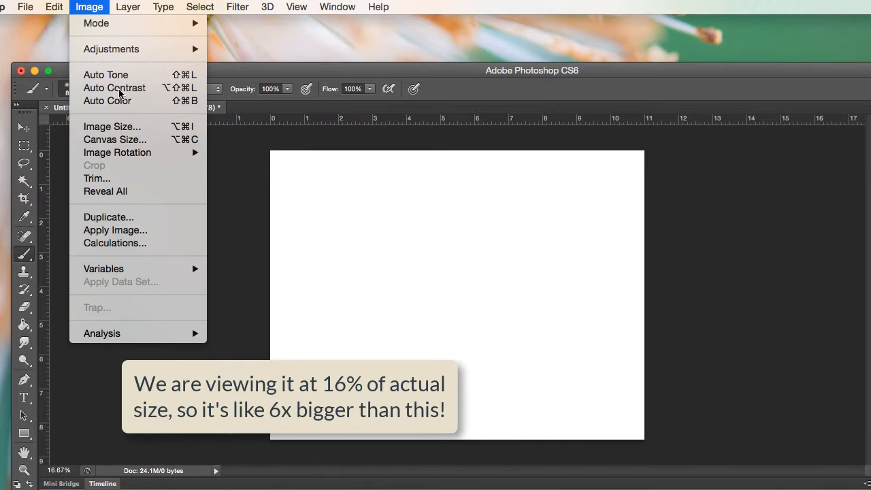
{"action": "left_click", "coordinate": [111, 127]}
{"action": "type", "text": "72"}
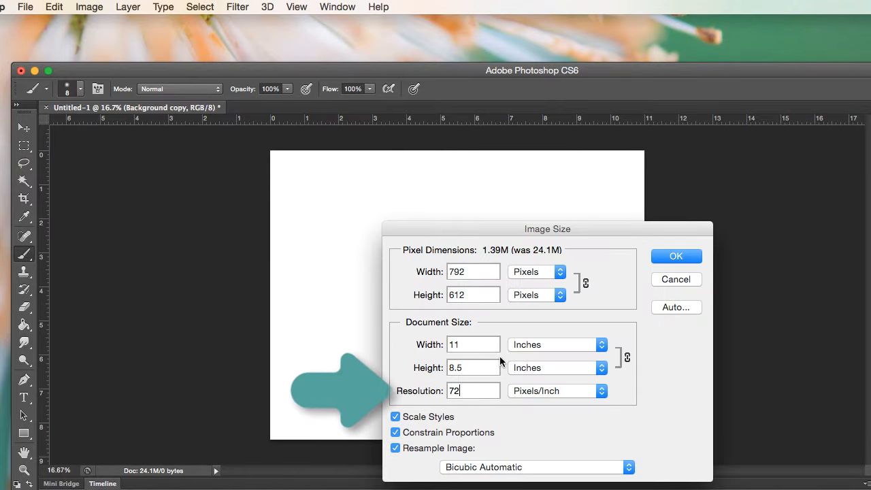
{"action": "left_click", "coordinate": [675, 256]}
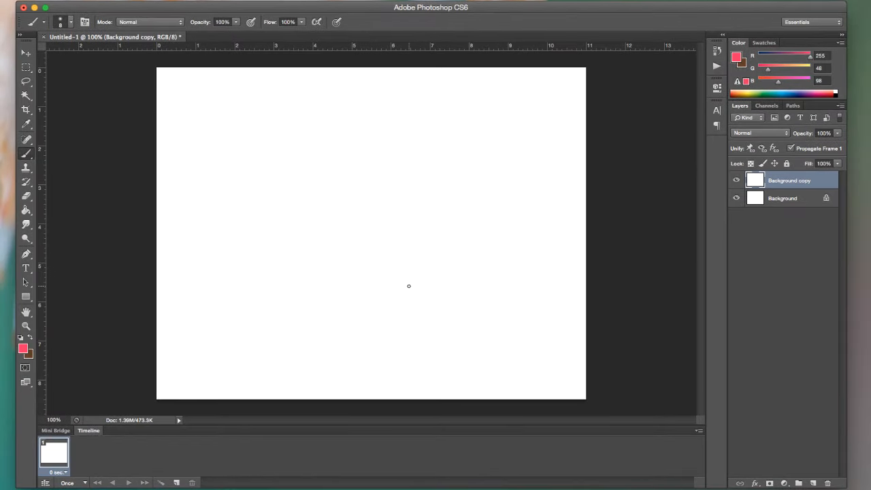
{"action": "mouse_move", "coordinate": [285, 196]}
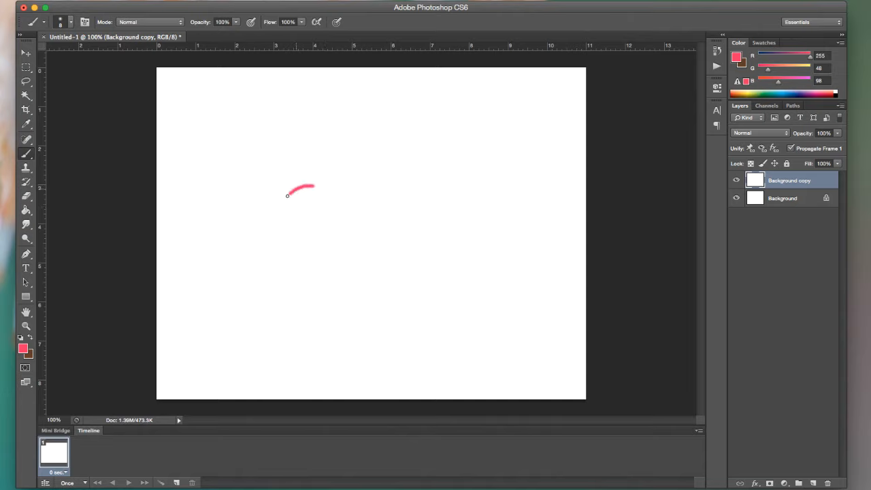
Paint a red snake outline with a curled head and wavy body on Background copy.
{"action": "left_click_drag", "start_coordinate": [302, 191], "coordinate": [299, 234]}
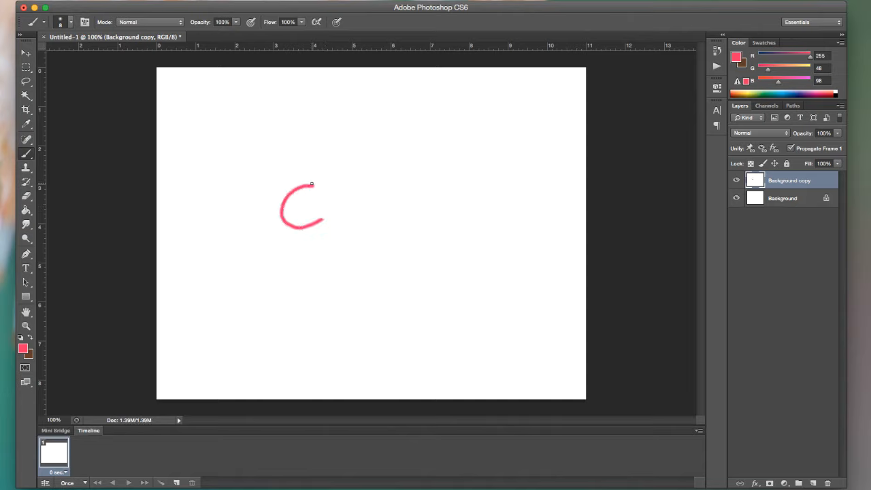
{"action": "left_click_drag", "start_coordinate": [312, 184], "coordinate": [371, 272]}
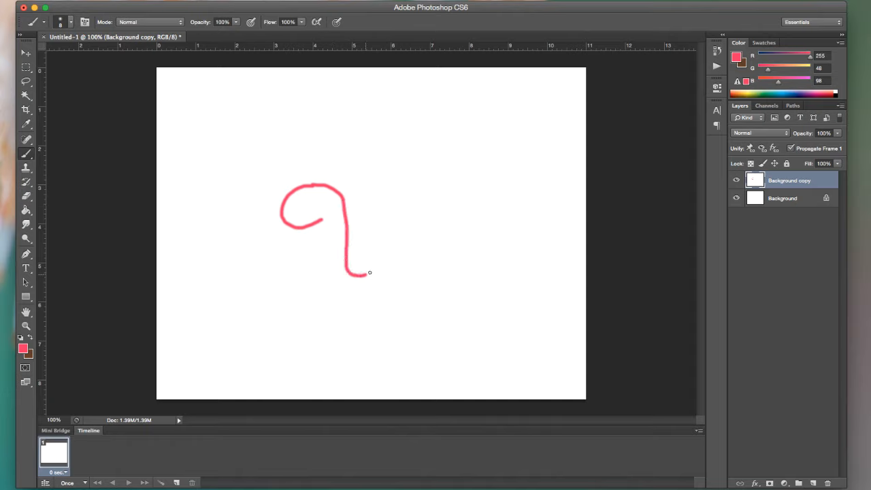
{"action": "left_click_drag", "start_coordinate": [354, 272], "coordinate": [498, 278]}
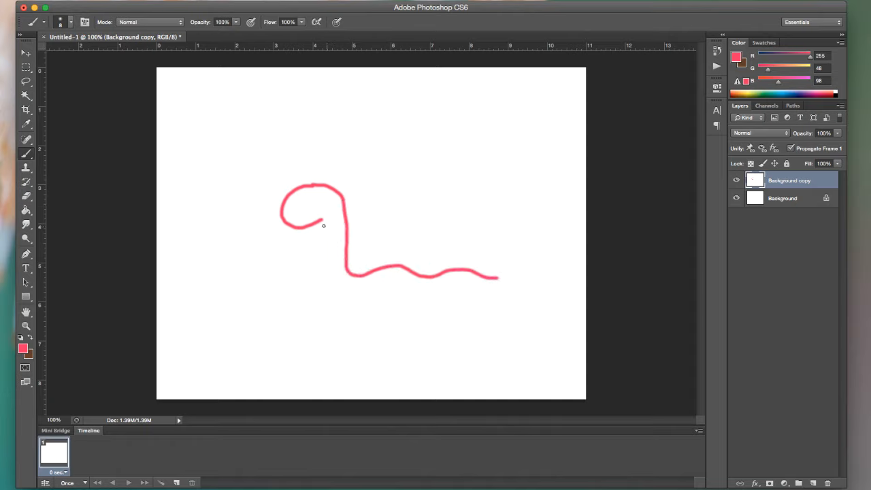
{"action": "left_click_drag", "start_coordinate": [324, 224], "coordinate": [373, 294]}
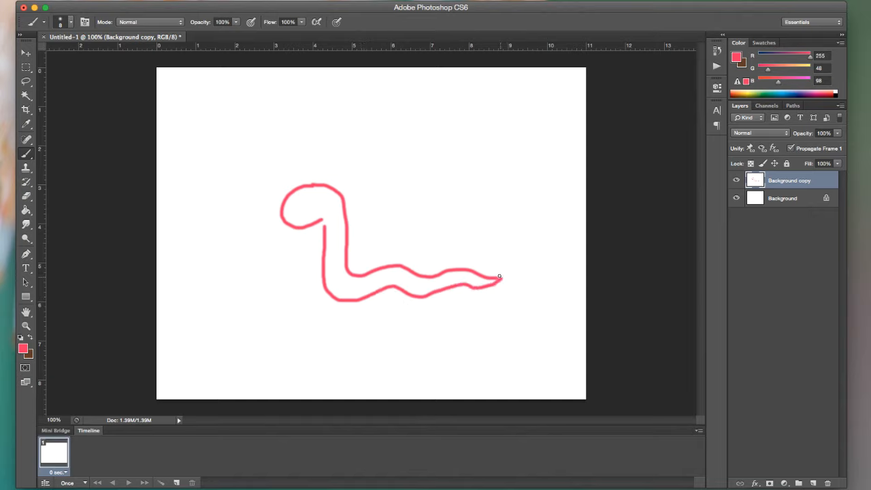
{"action": "mouse_move", "coordinate": [324, 204]}
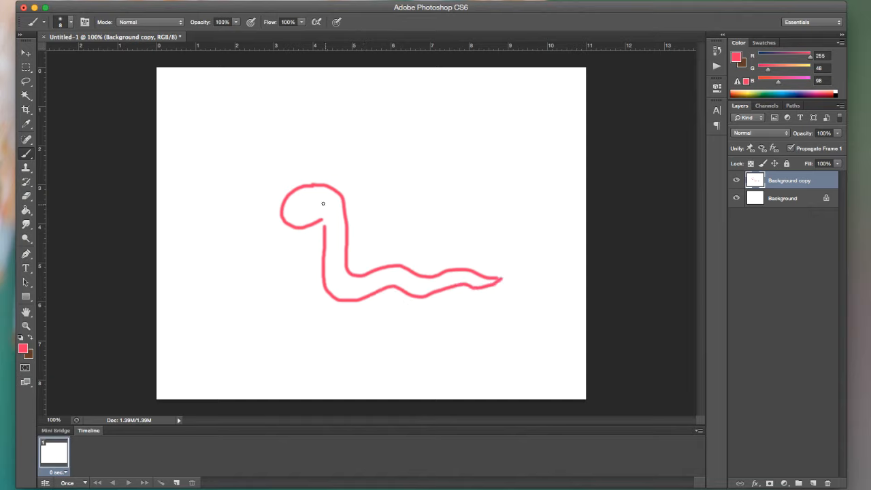
{"action": "mouse_move", "coordinate": [281, 230]}
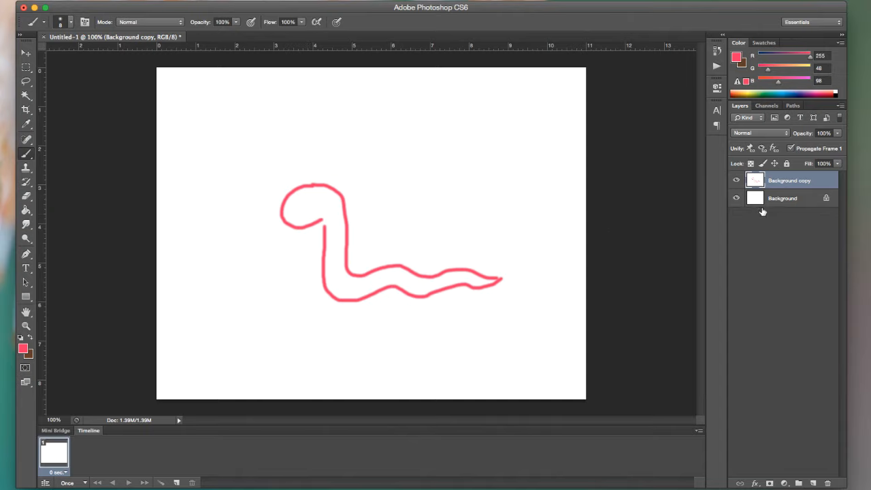
{"action": "mouse_move", "coordinate": [776, 207]}
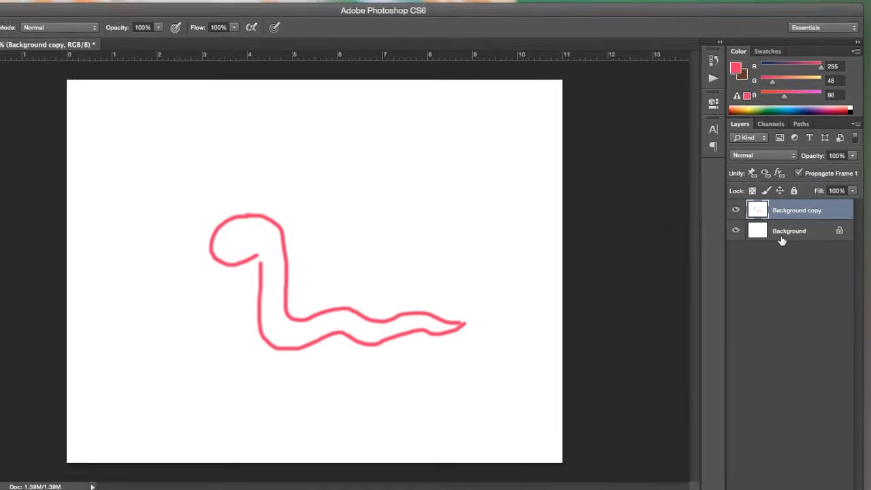
Duplicate the white Background layer again to create Background copy 2.
{"action": "left_click", "coordinate": [790, 232]}
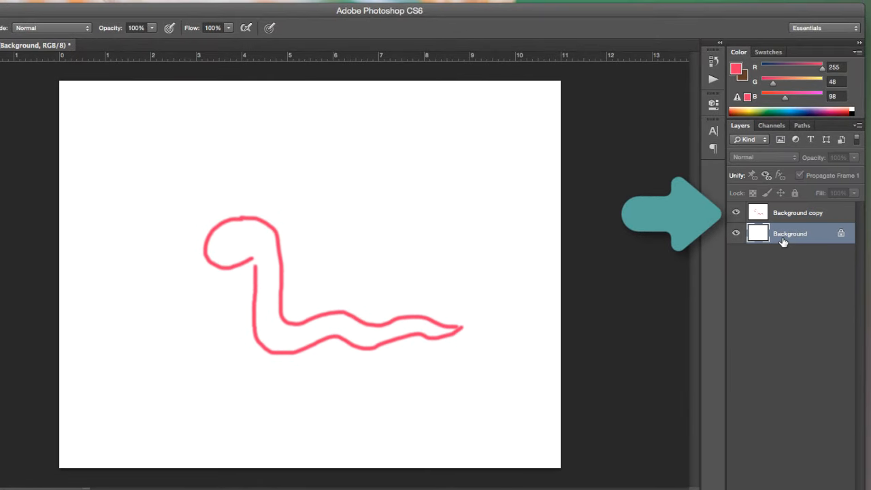
{"action": "mouse_move", "coordinate": [783, 234]}
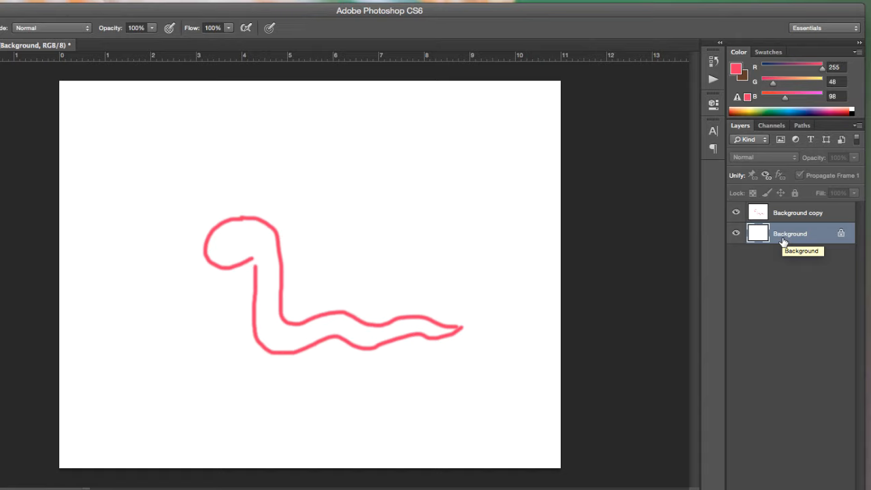
{"action": "right_click", "coordinate": [790, 235]}
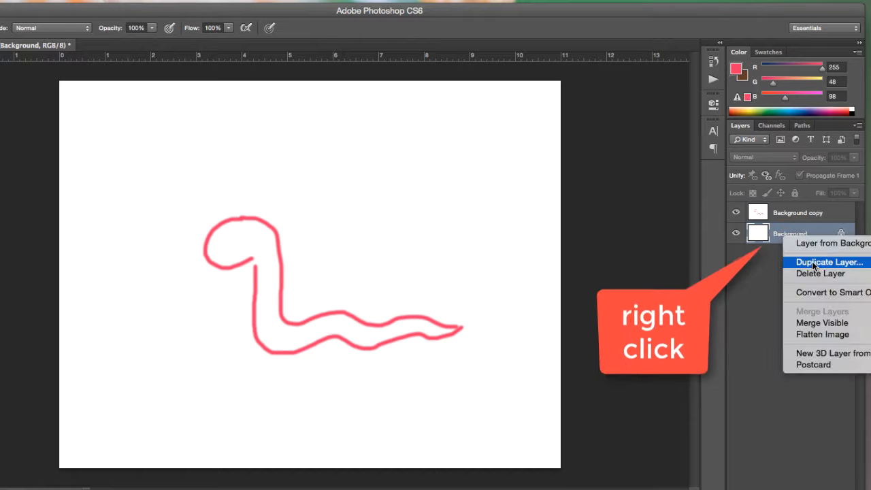
{"action": "left_click", "coordinate": [828, 262]}
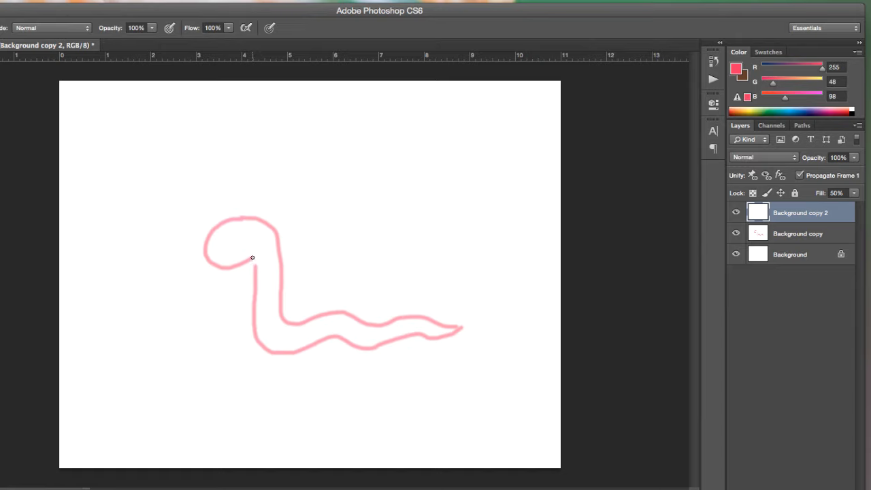
Paint a second red snake on Background copy 2 with the head shifted up and left.
{"action": "left_click_drag", "start_coordinate": [253, 259], "coordinate": [209, 247]}
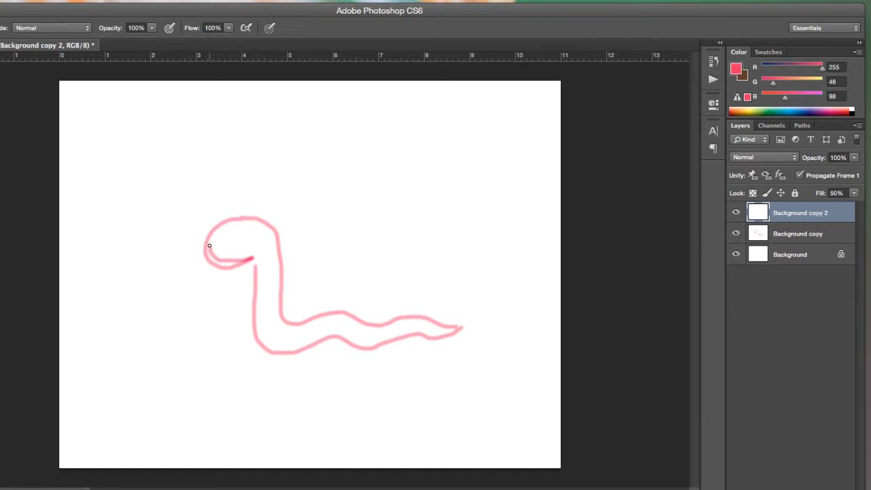
{"action": "left_click_drag", "start_coordinate": [210, 245], "coordinate": [270, 220]}
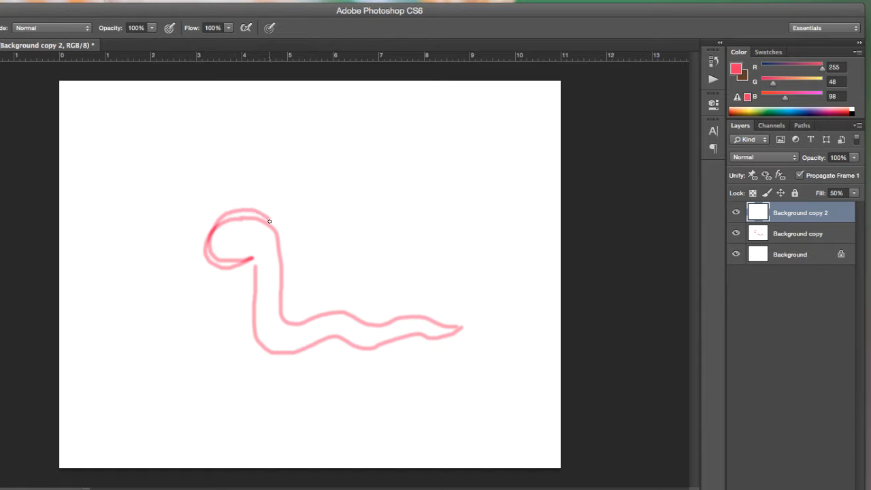
{"action": "left_click_drag", "start_coordinate": [269, 221], "coordinate": [286, 315]}
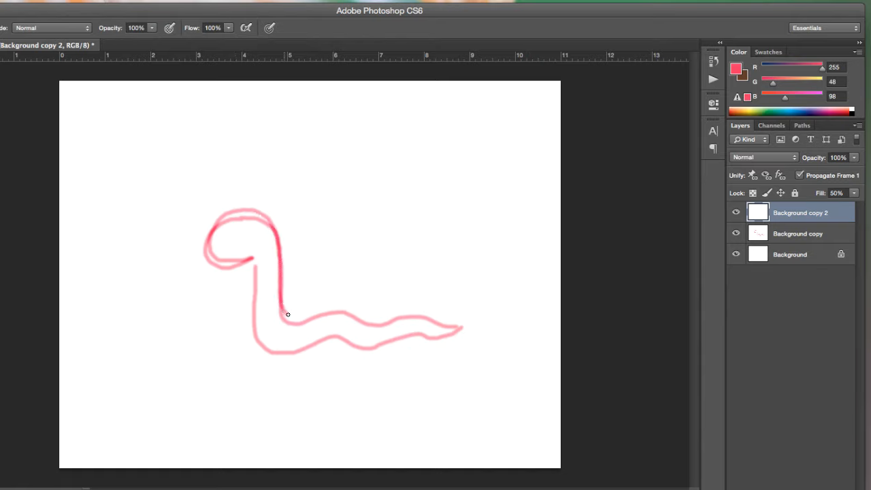
{"action": "left_click_drag", "start_coordinate": [286, 315], "coordinate": [371, 322]}
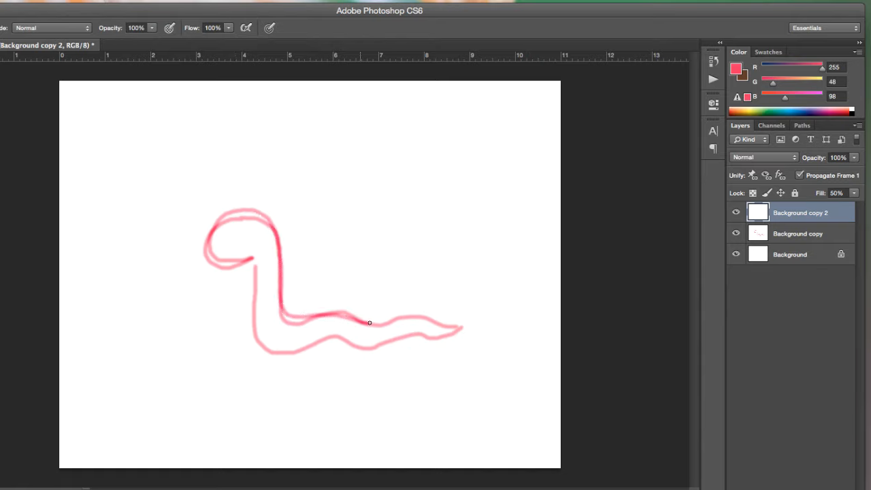
{"action": "left_click_drag", "start_coordinate": [371, 323], "coordinate": [425, 320]}
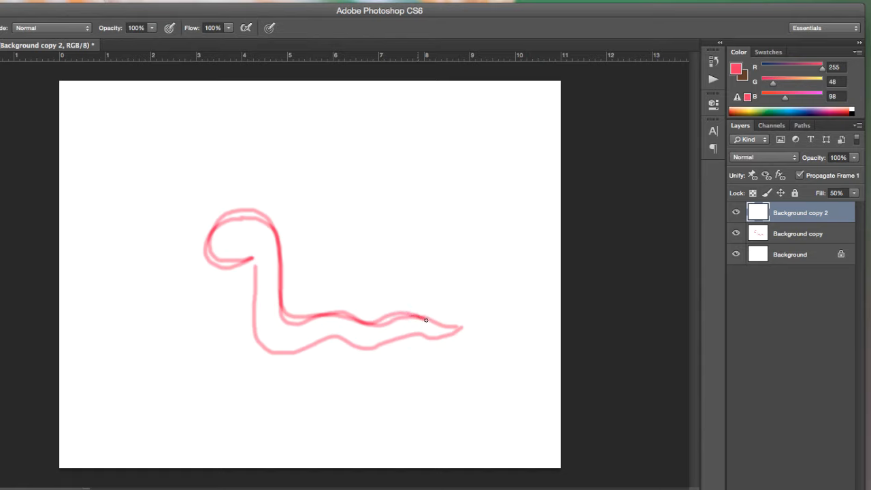
{"action": "left_click_drag", "start_coordinate": [425, 320], "coordinate": [441, 335]}
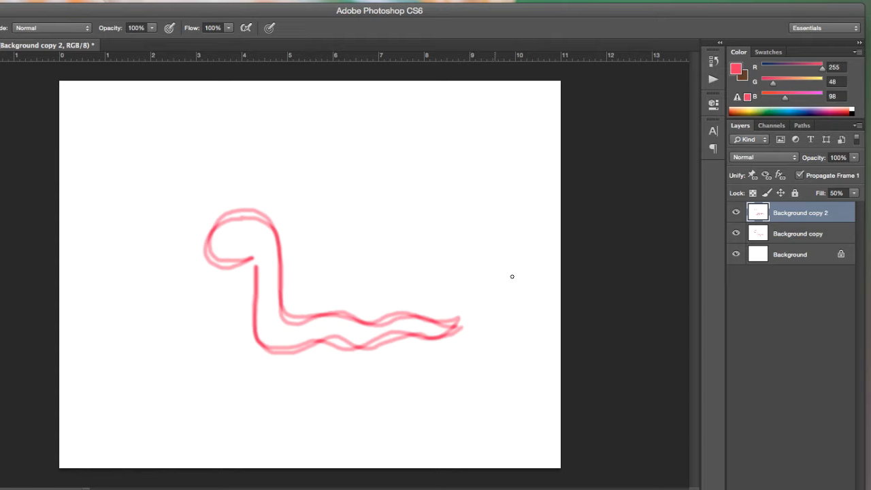
{"action": "left_click", "coordinate": [789, 255]}
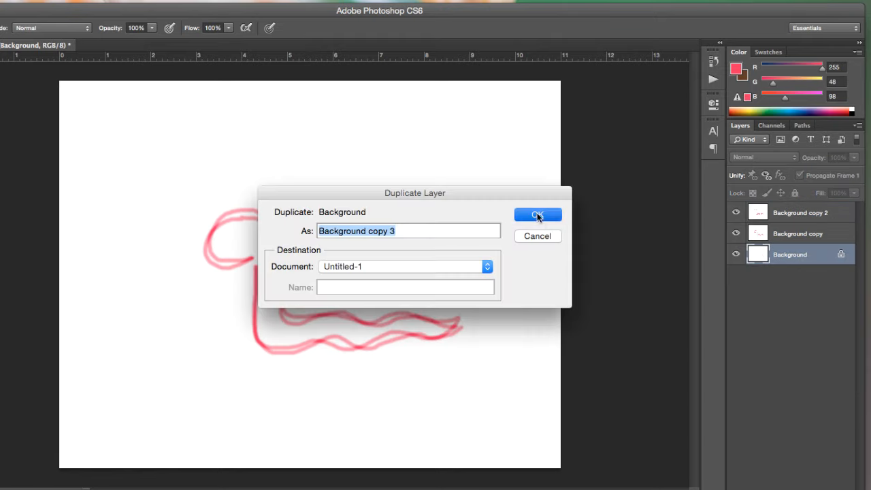
Confirm Background copy 3 and start tracing the snake's shifted head on it.
{"action": "left_click", "coordinate": [536, 215]}
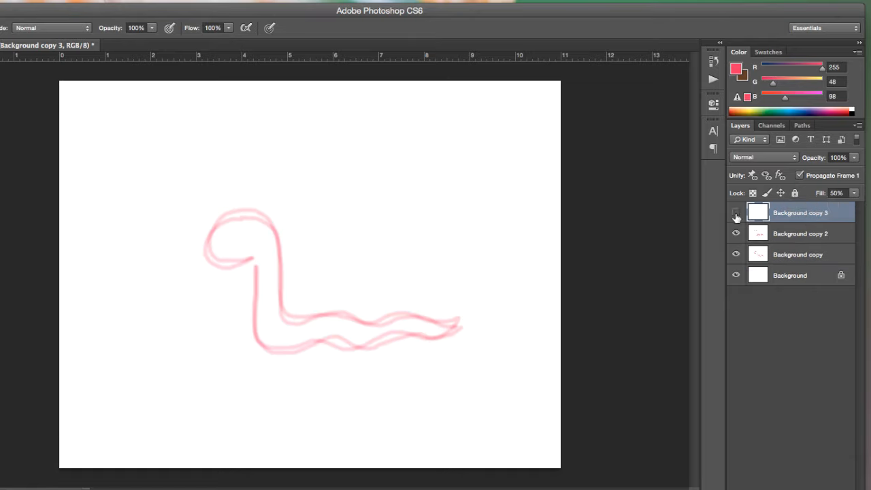
{"action": "left_click", "coordinate": [736, 212]}
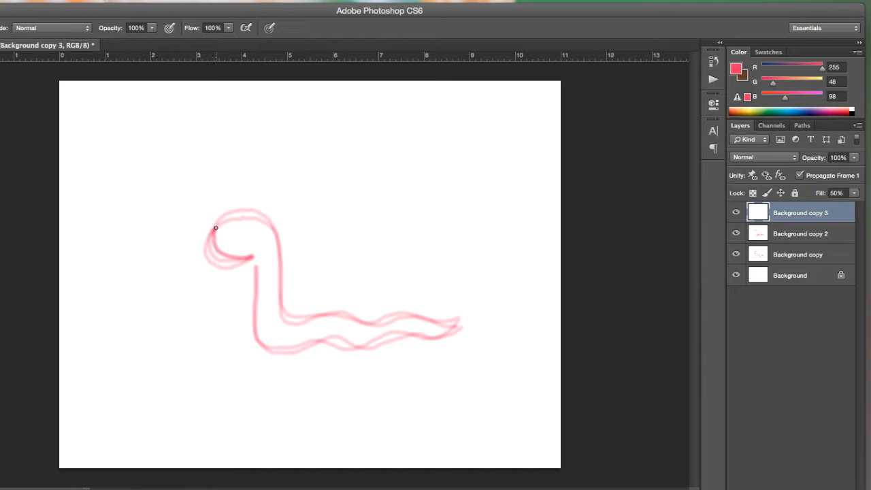
{"action": "left_click_drag", "start_coordinate": [215, 229], "coordinate": [250, 256]}
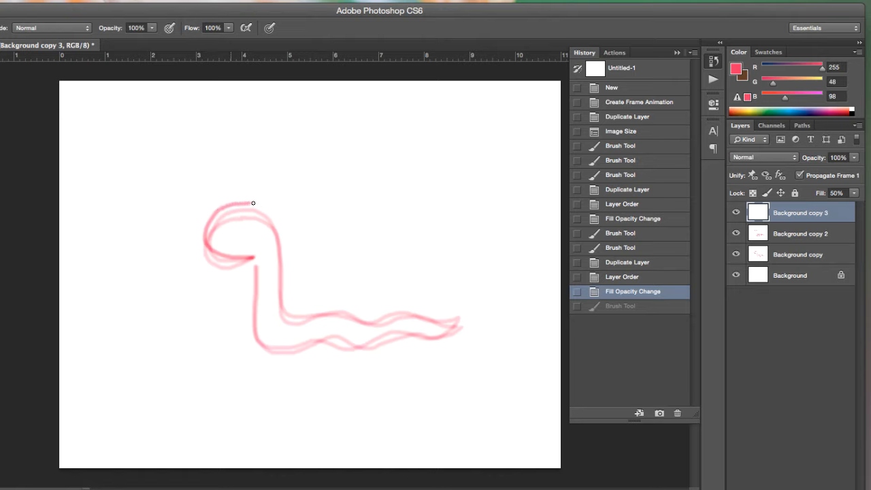
Trace the snake's long wavy body and tail for the third pose on Background copy 3.
{"action": "left_click_drag", "start_coordinate": [253, 203], "coordinate": [280, 301]}
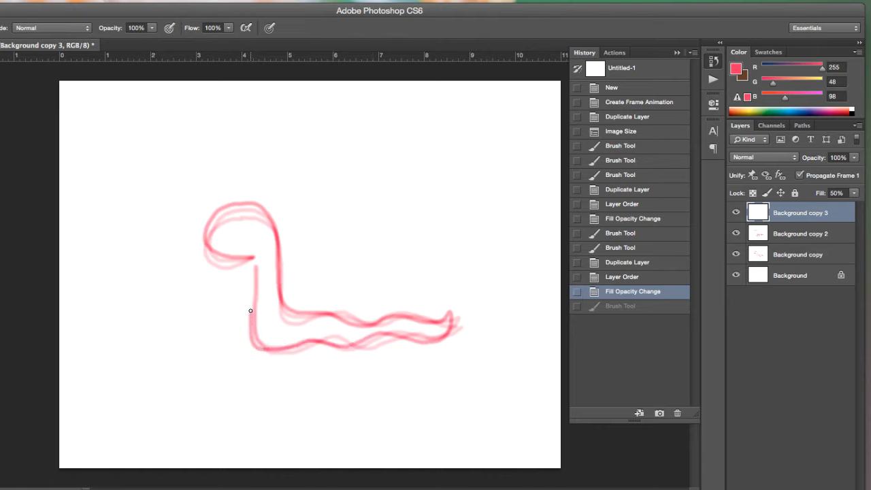
{"action": "left_click", "coordinate": [621, 305]}
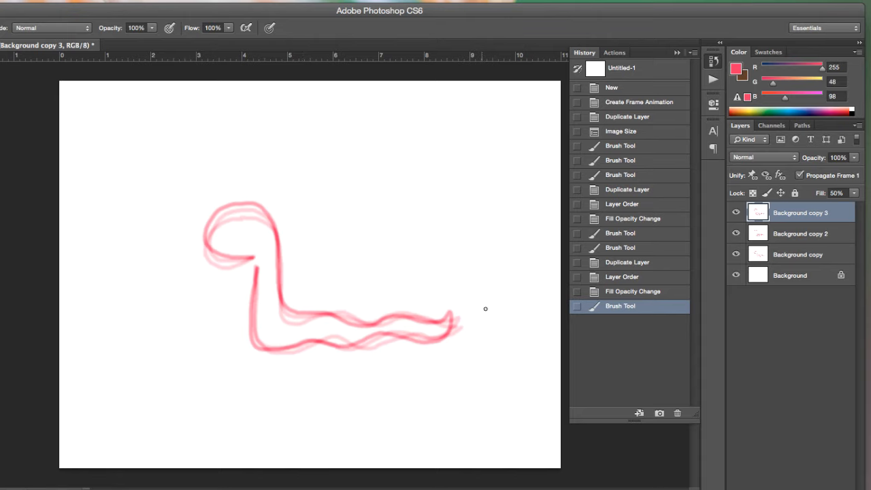
{"action": "left_click", "coordinate": [800, 234]}
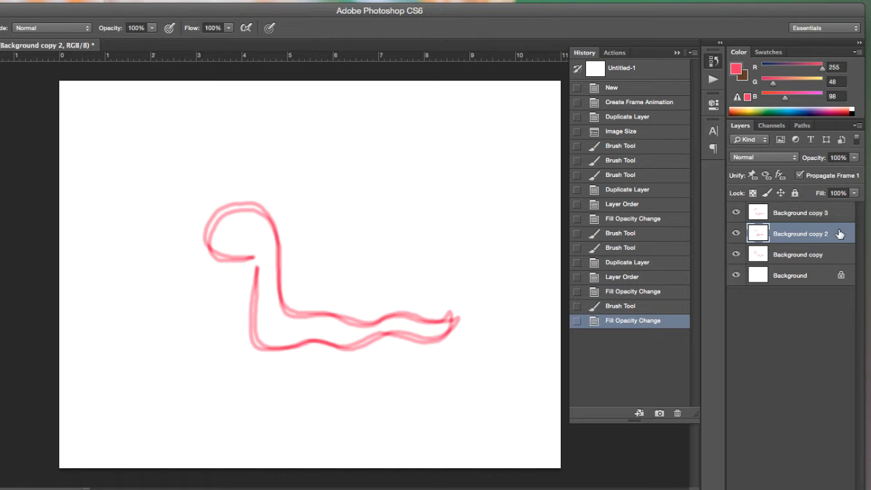
{"action": "mouse_move", "coordinate": [855, 196]}
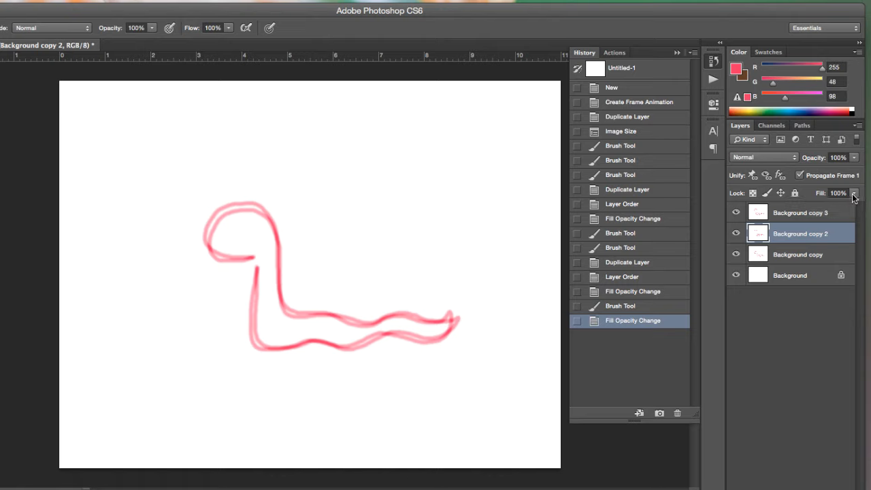
{"action": "mouse_move", "coordinate": [824, 221]}
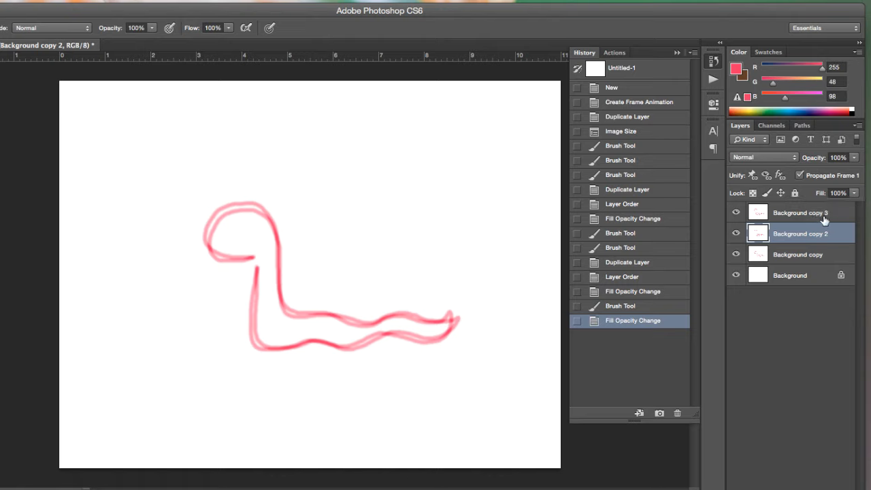
Restore Background copy 2 and copy 3 to 100% fill and dim copy 3 to about 50% opacity.
{"action": "left_click", "coordinate": [800, 212]}
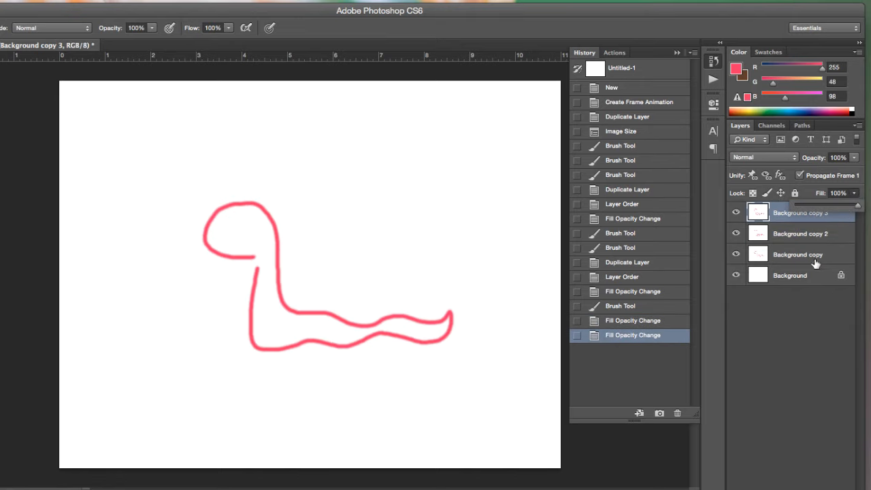
{"action": "right_click", "coordinate": [790, 275]}
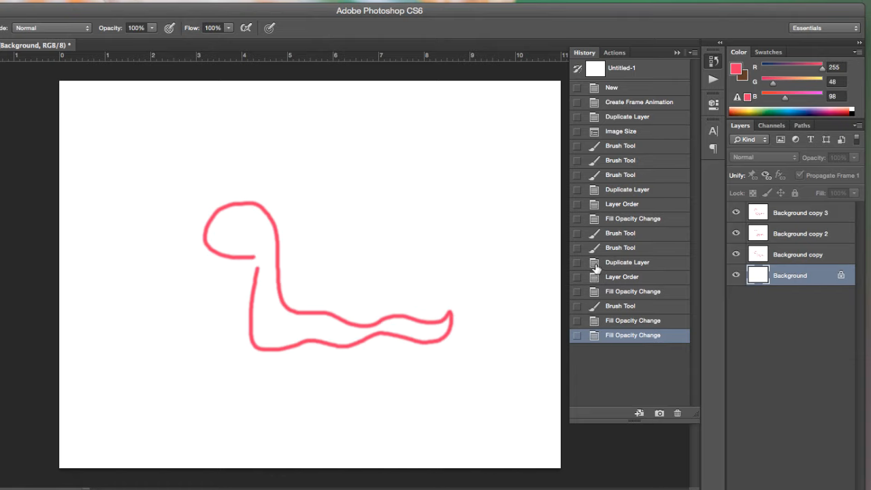
{"action": "mouse_move", "coordinate": [670, 256]}
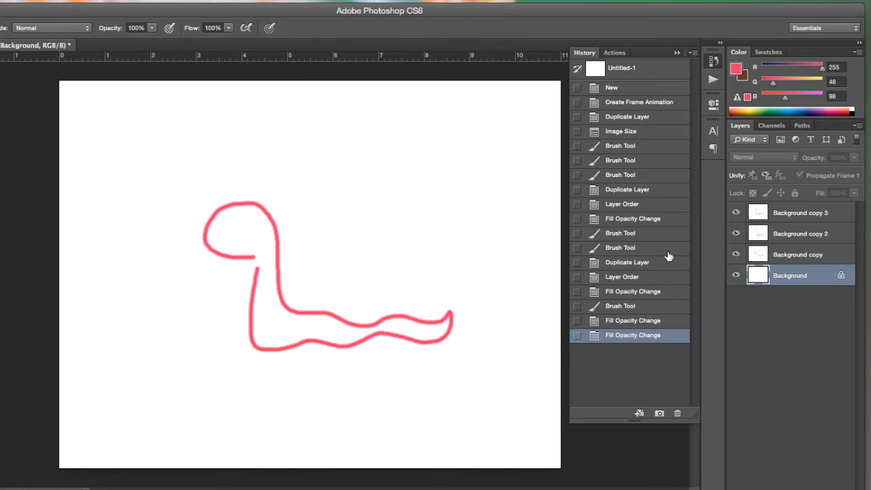
{"action": "left_click", "coordinate": [800, 213]}
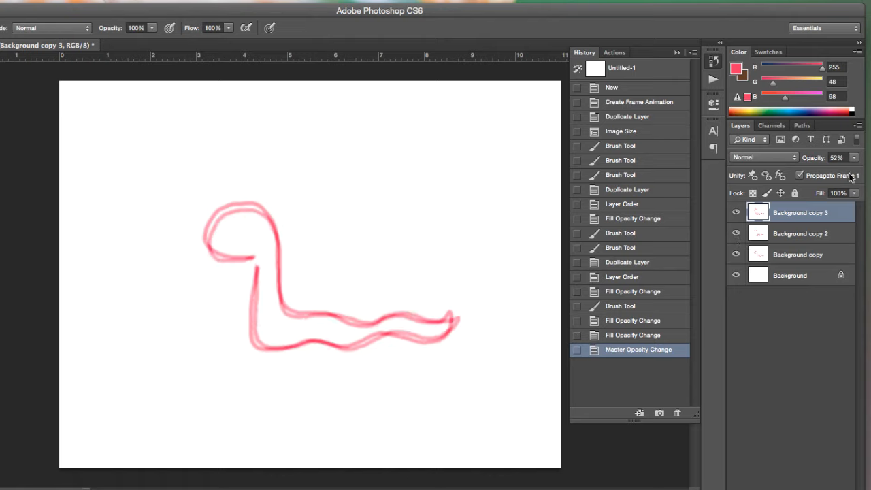
Duplicate the blank Background layer to start a new drawing layer.
{"action": "right_click", "coordinate": [790, 275]}
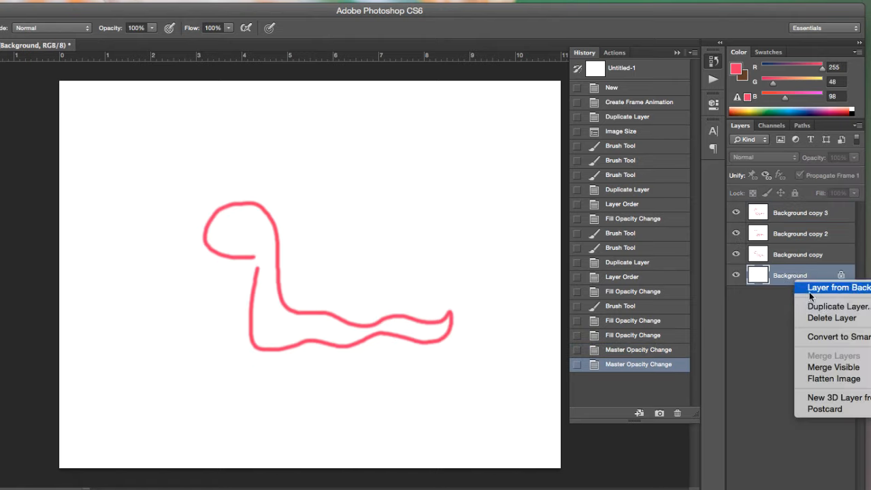
{"action": "left_click", "coordinate": [838, 305]}
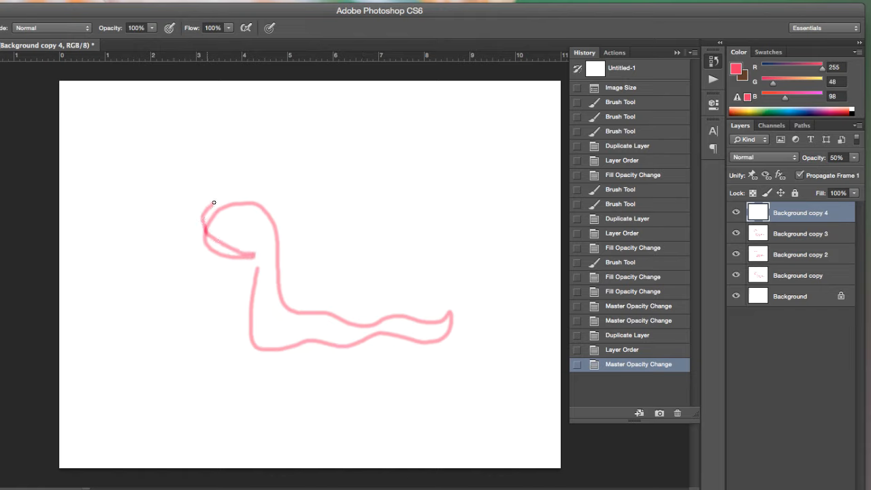
Paint the snake with its head lowered on Background copy 4 using the Brush Tool.
{"action": "left_click_drag", "start_coordinate": [212, 201], "coordinate": [275, 263]}
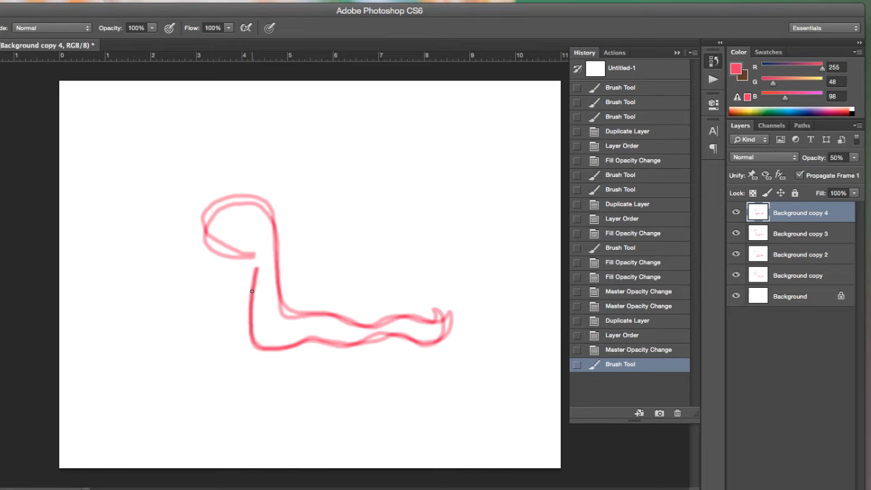
{"action": "left_click", "coordinate": [736, 213]}
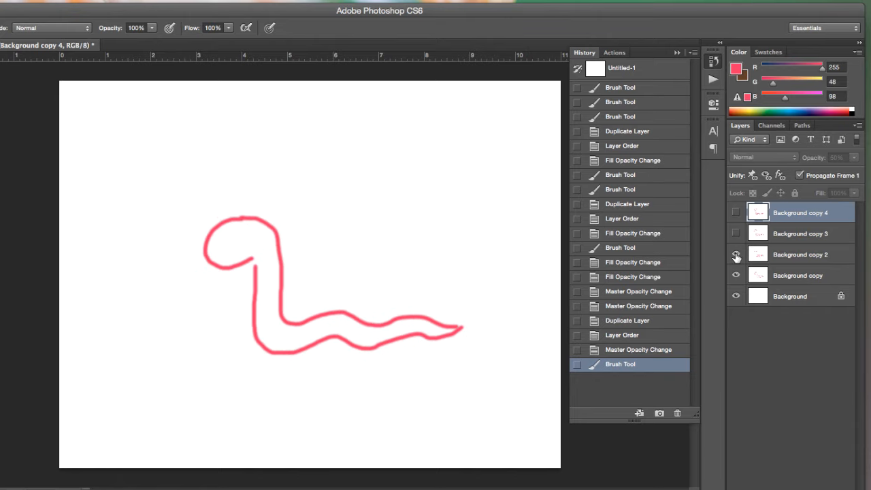
Duplicate the Background copy 3 and copy 2 poses to the top as copies 5 and 6.
{"action": "left_click", "coordinate": [735, 254]}
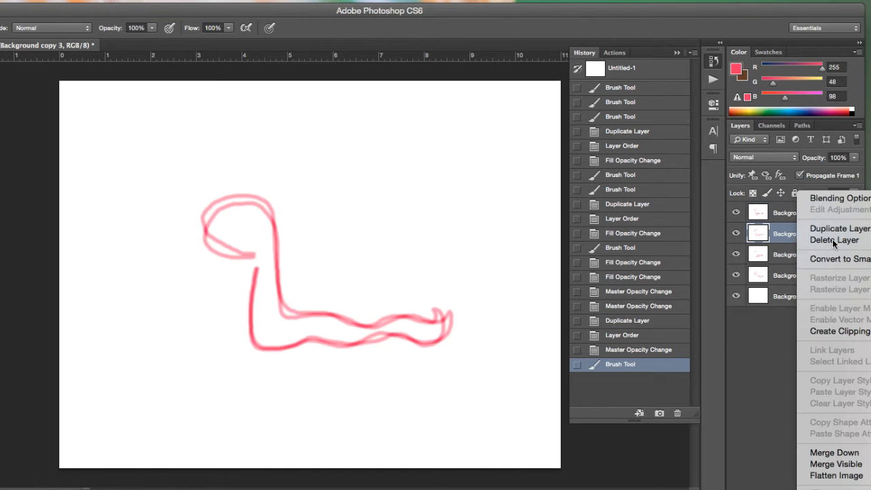
{"action": "left_click", "coordinate": [838, 229]}
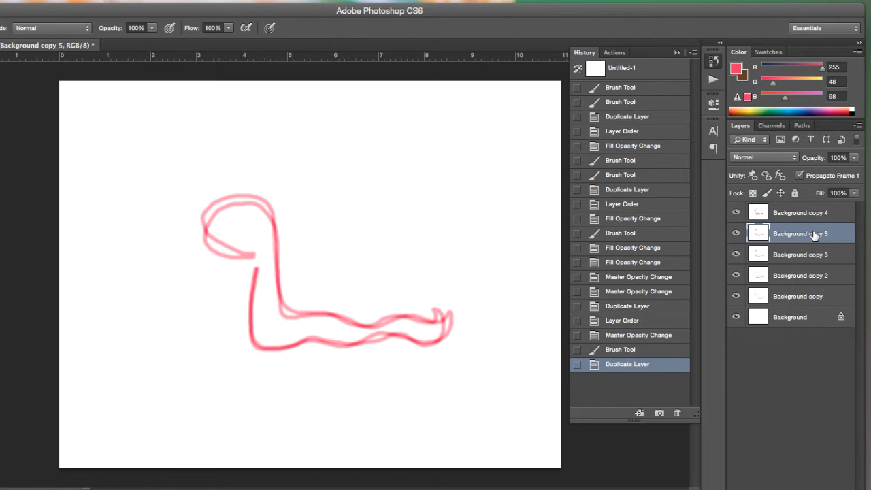
{"action": "left_click", "coordinate": [801, 255]}
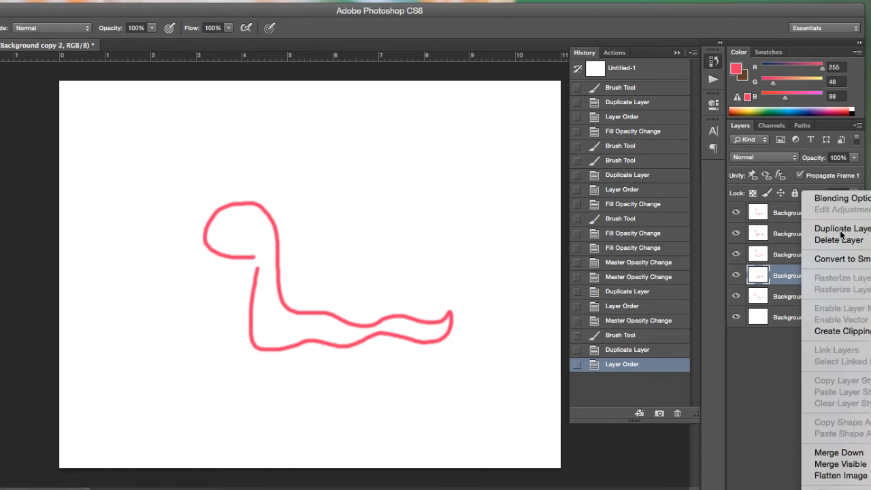
{"action": "left_click", "coordinate": [842, 229]}
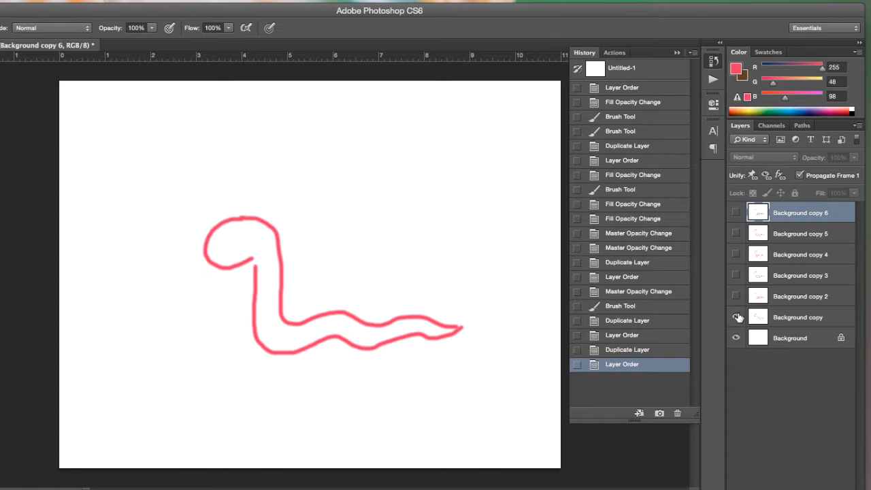
Toggle snake layer visibility to check the poses with all six layers at full opacity.
{"action": "left_click", "coordinate": [735, 255]}
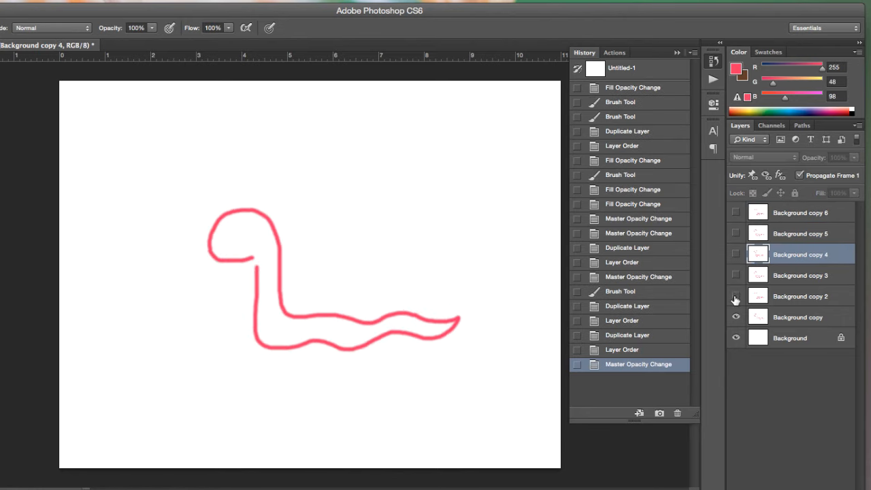
{"action": "left_click", "coordinate": [735, 255]}
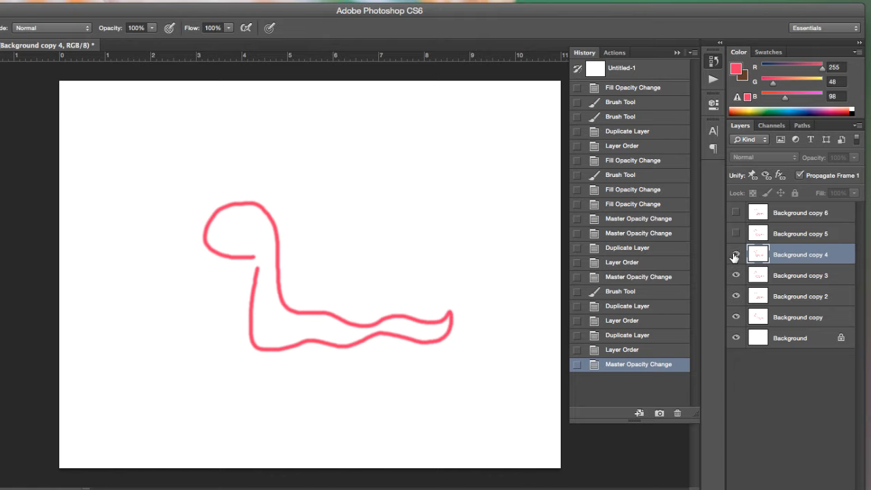
{"action": "right_click", "coordinate": [790, 338]}
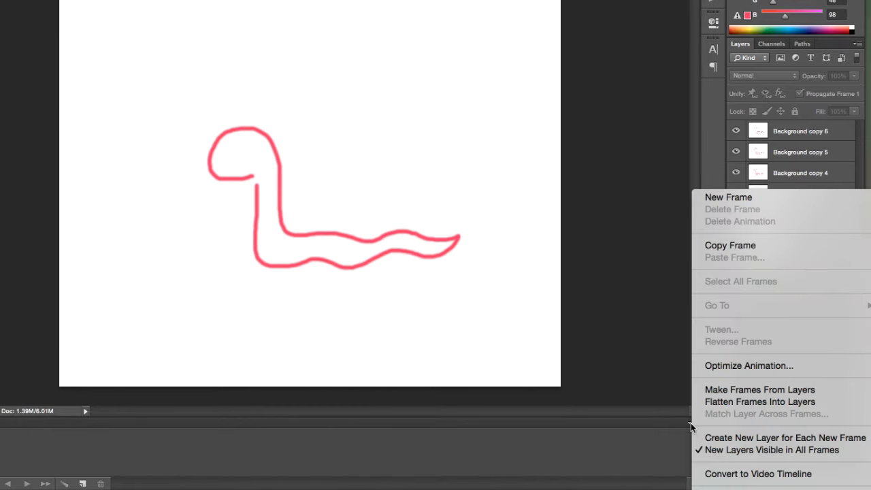
{"action": "mouse_move", "coordinate": [760, 390]}
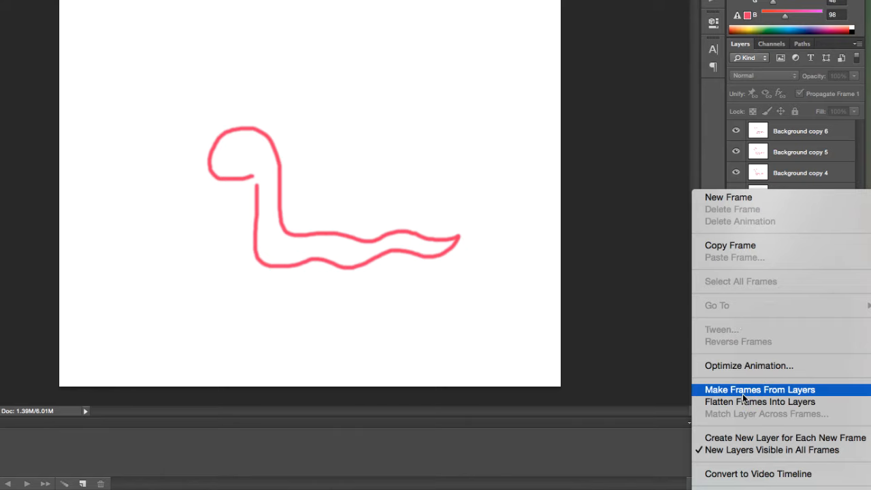
Make animation frames from the layers in the Timeline and play a preview.
{"action": "left_click", "coordinate": [760, 389]}
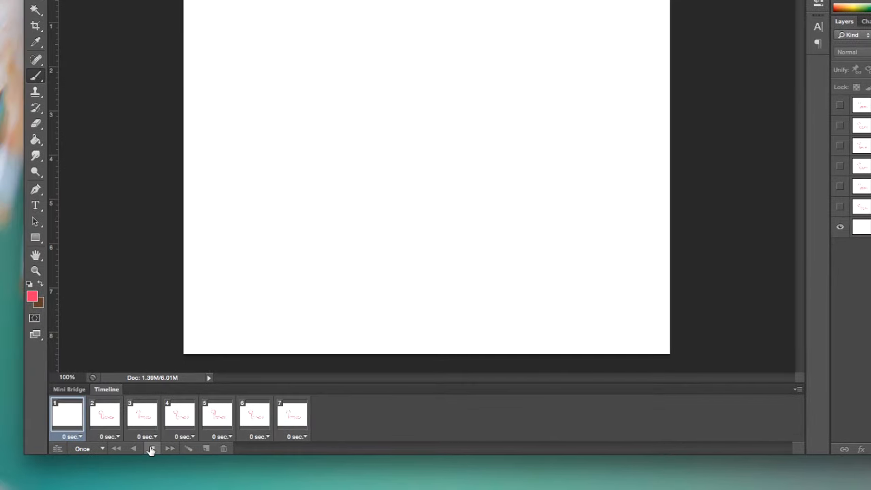
{"action": "left_click", "coordinate": [292, 416]}
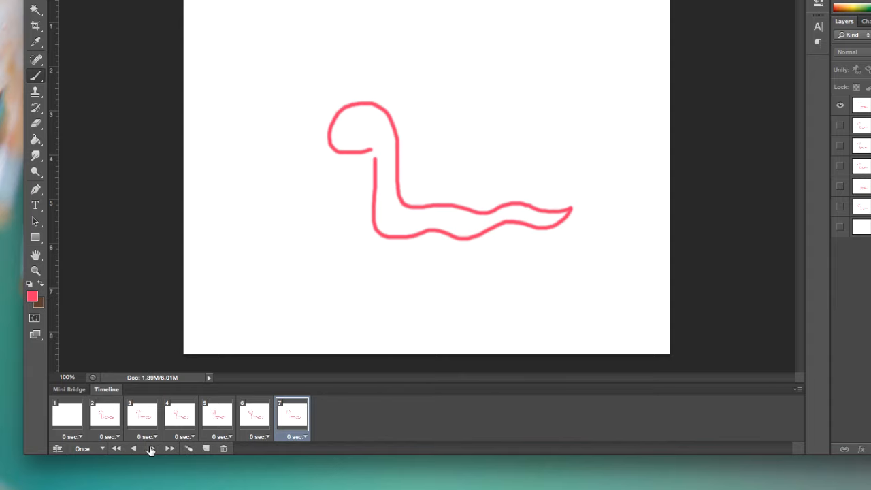
Change the Timeline looping option from Once to Forever.
{"action": "left_click", "coordinate": [89, 448]}
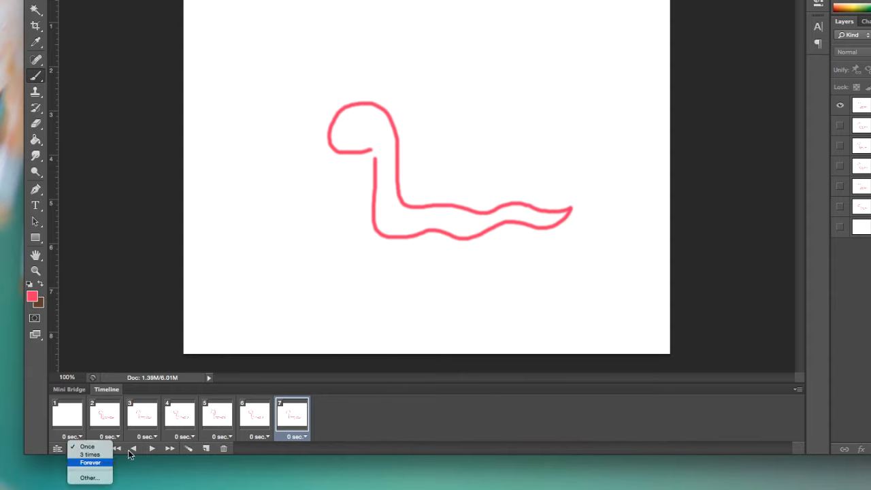
{"action": "left_click", "coordinate": [89, 463]}
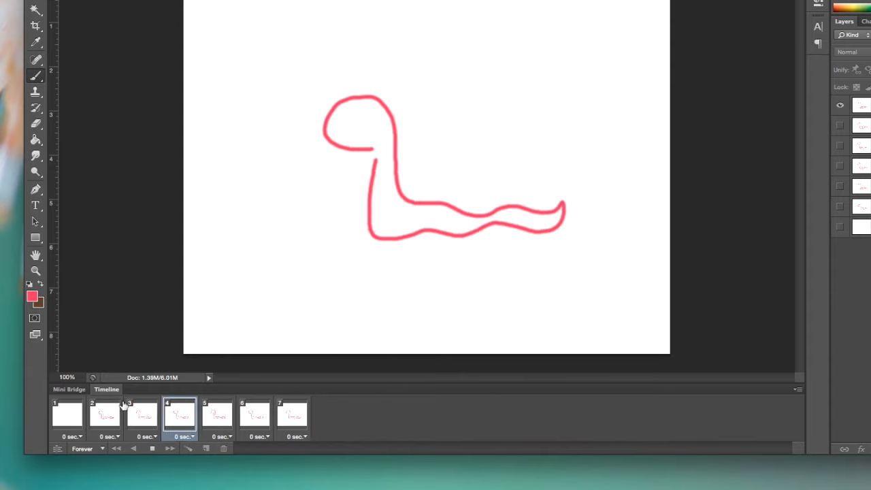
{"action": "left_click", "coordinate": [152, 448]}
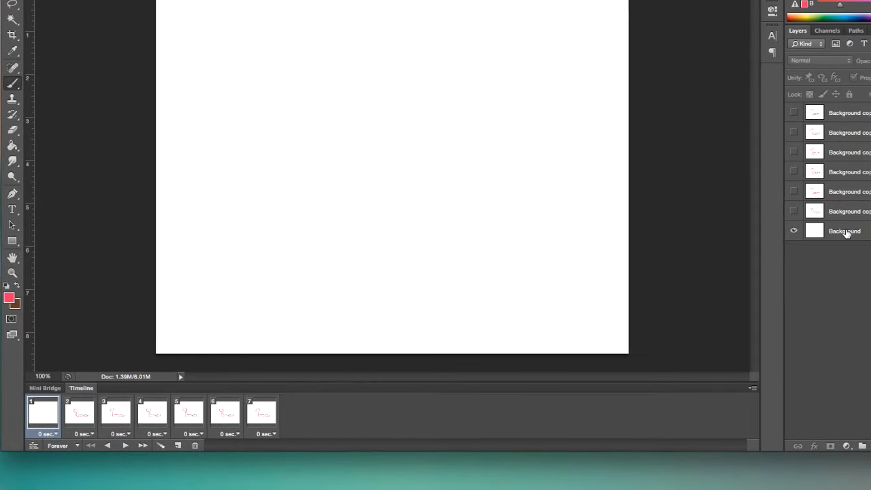
Delete the blank Background layer and its empty first timeline frame, confirming both.
{"action": "left_click", "coordinate": [850, 447]}
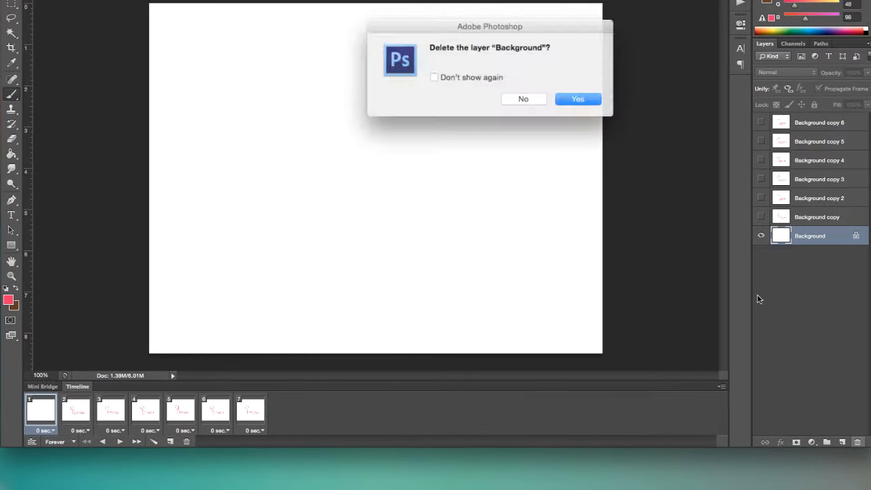
{"action": "left_click", "coordinate": [578, 98]}
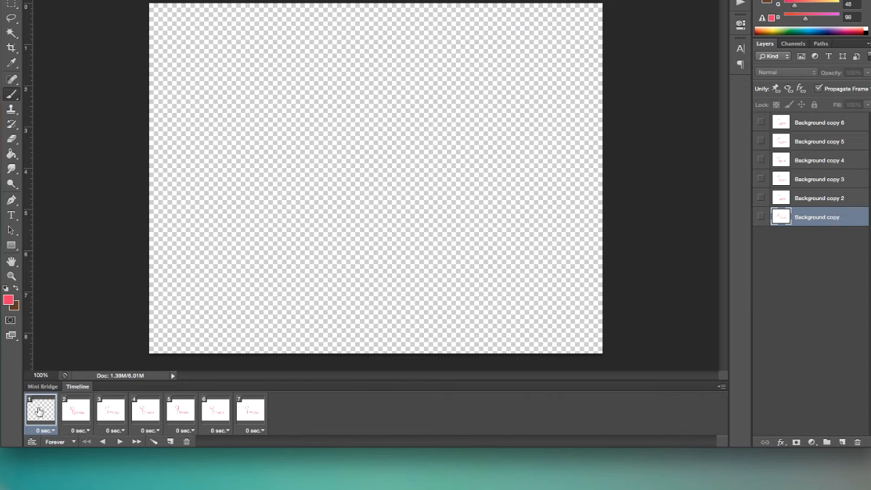
{"action": "left_click", "coordinate": [185, 441]}
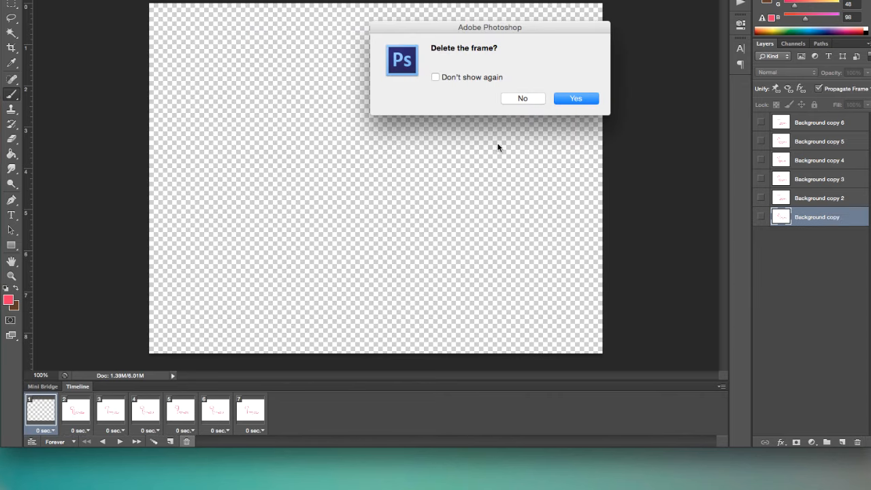
{"action": "left_click", "coordinate": [576, 98]}
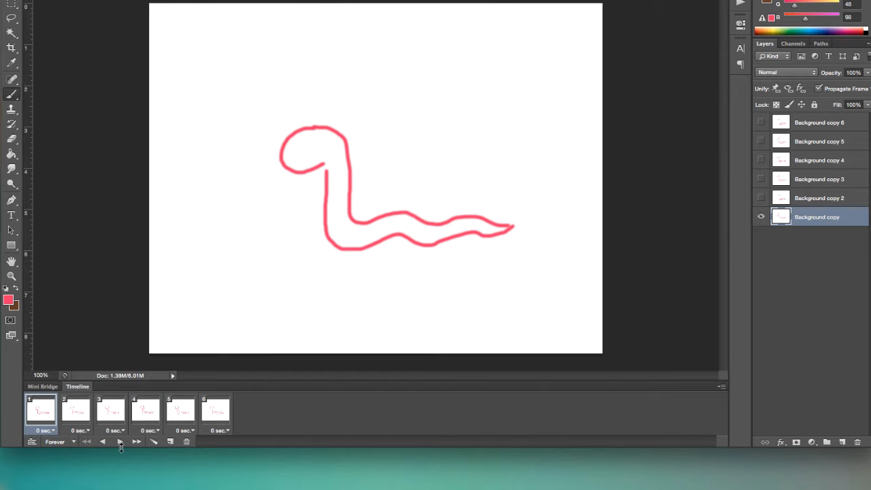
Play and stop the six-frame snake animation to check it.
{"action": "left_click", "coordinate": [120, 441]}
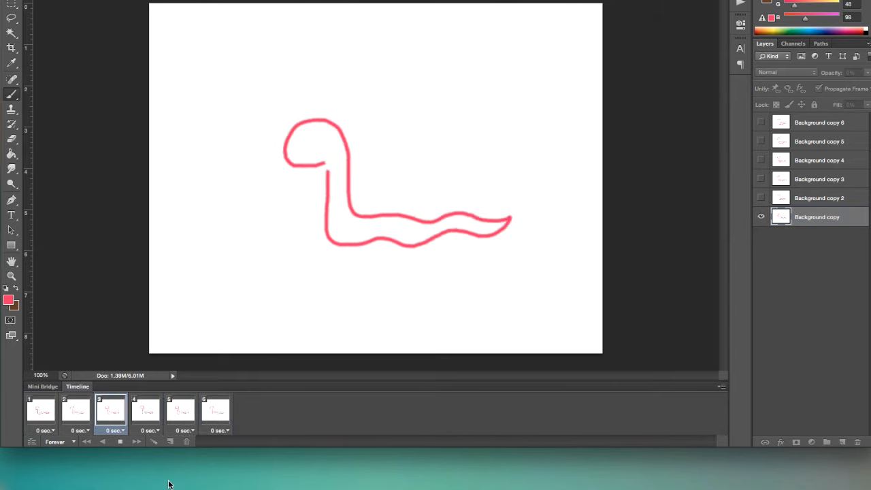
{"action": "left_click", "coordinate": [145, 410]}
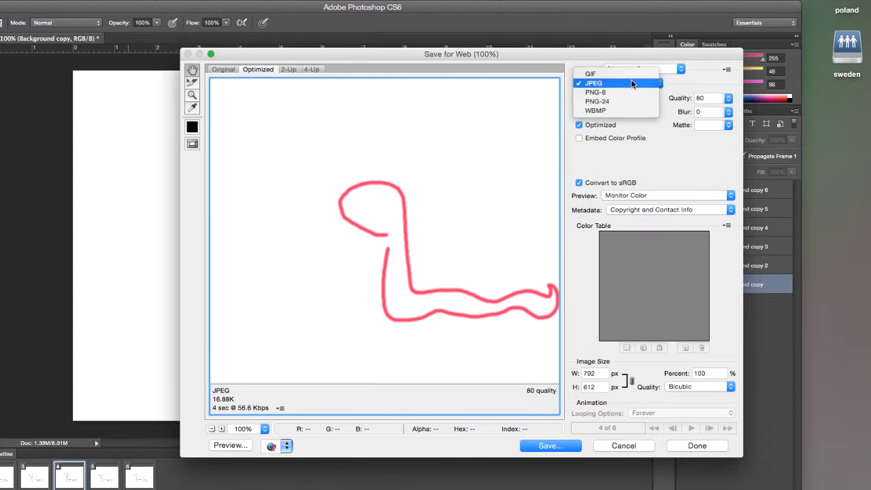
Choose GIF as the Save for Web format with Forever looping and preview the animation.
{"action": "left_click", "coordinate": [591, 74]}
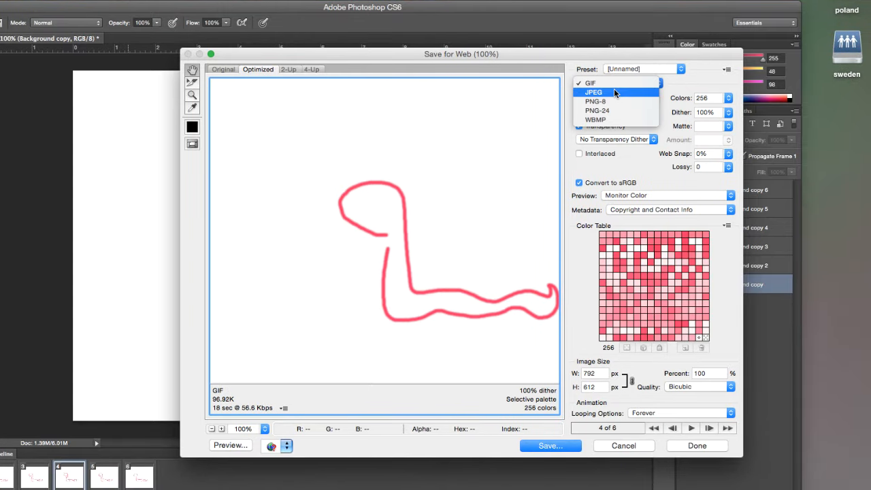
{"action": "left_click", "coordinate": [591, 83]}
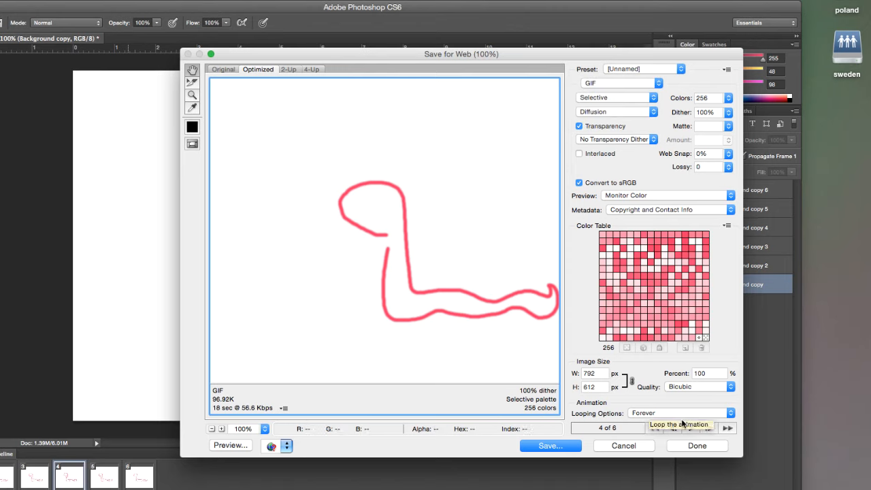
{"action": "left_click", "coordinate": [727, 428]}
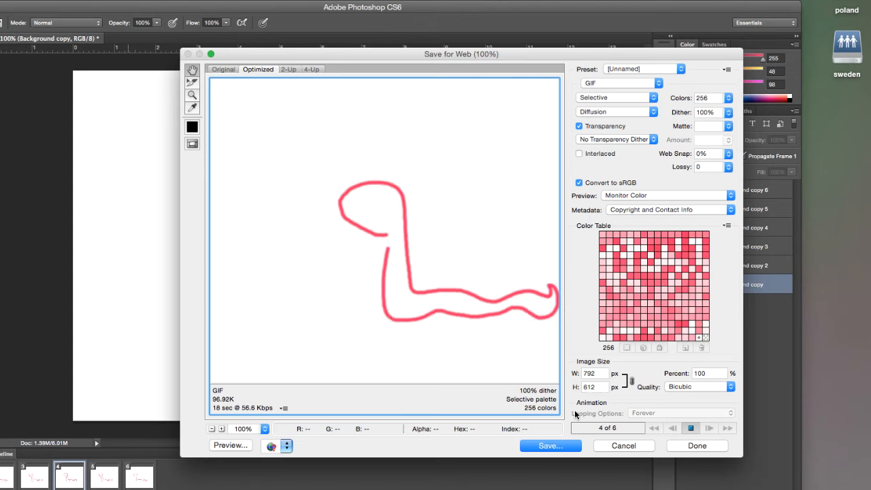
{"action": "left_click", "coordinate": [692, 427]}
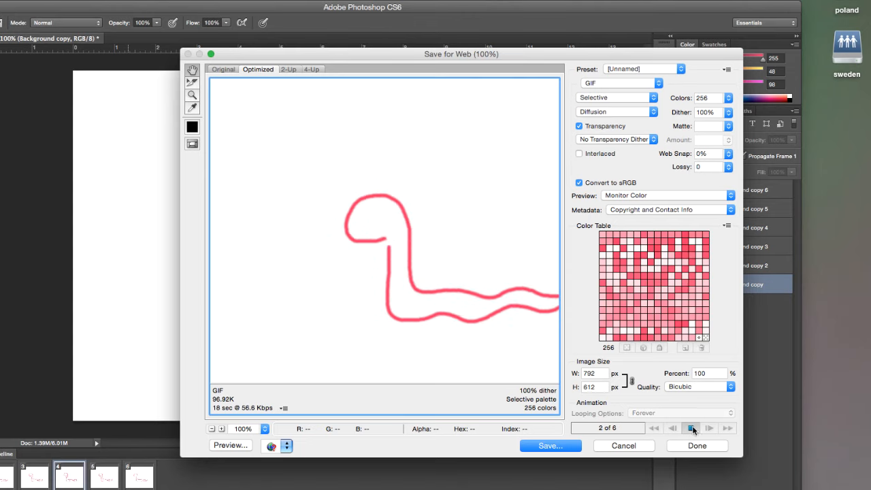
Resize the GIF export to 500 × 386 px (63.13%) and preview the animation at that size.
{"action": "left_click", "coordinate": [691, 427]}
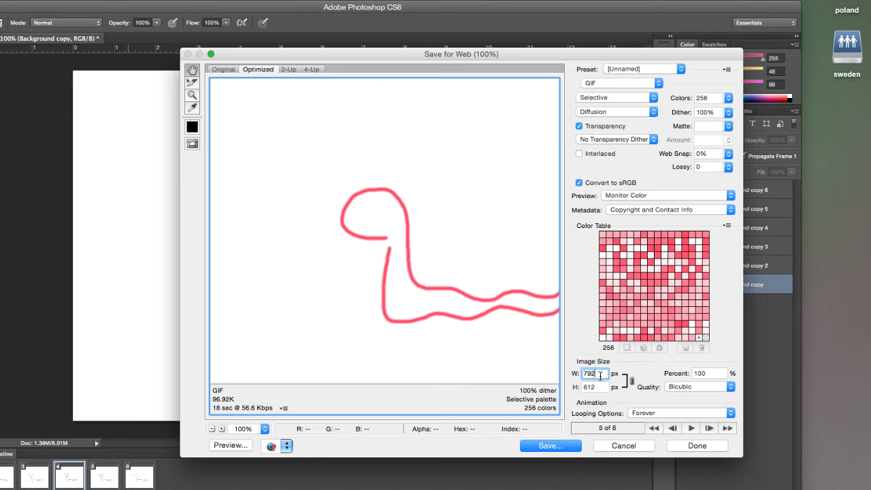
{"action": "mouse_move", "coordinate": [588, 373]}
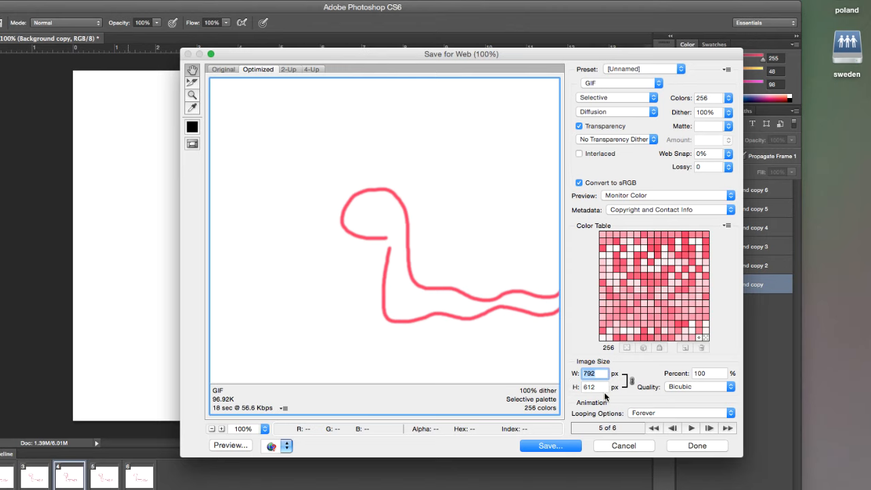
{"action": "left_click", "coordinate": [692, 428]}
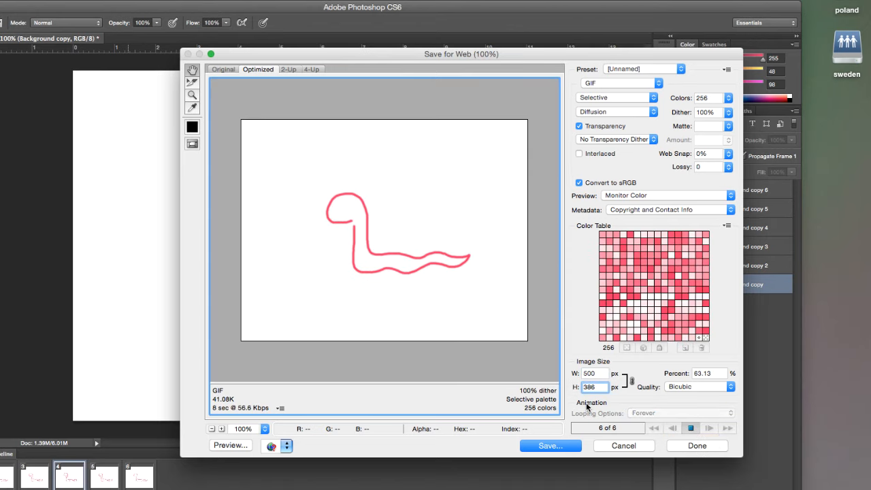
{"action": "left_click", "coordinate": [673, 427]}
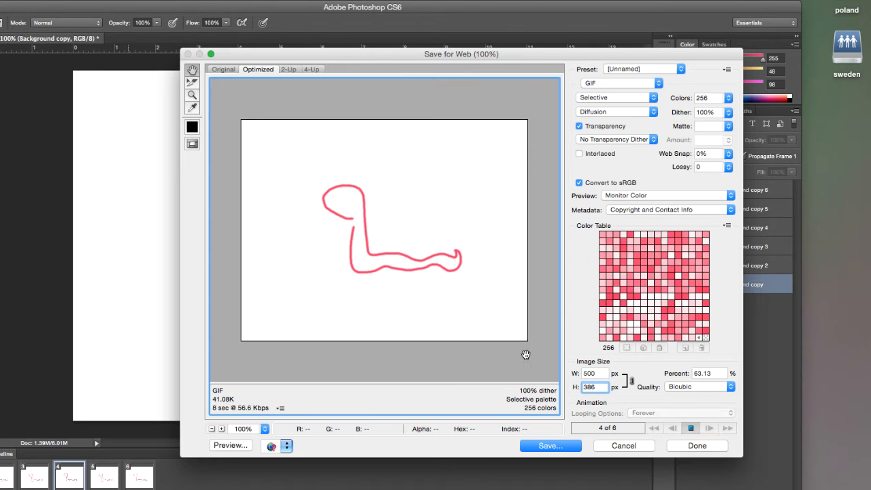
{"action": "left_click", "coordinate": [673, 427]}
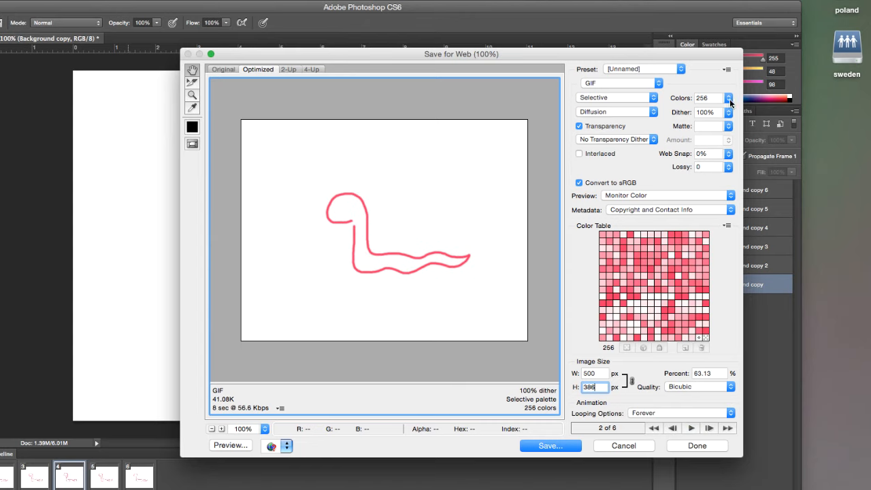
{"action": "left_click", "coordinate": [730, 98]}
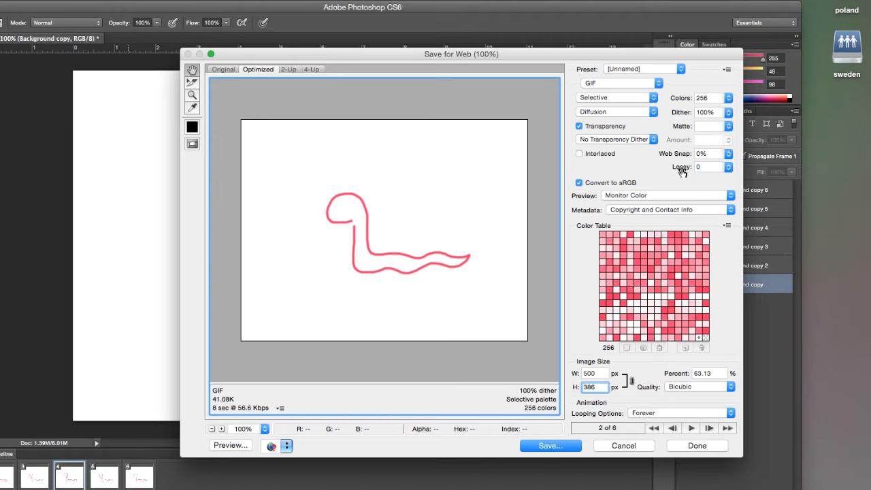
Try a 16-colour palette and preview it, then restore 792 px and 256 colours.
{"action": "left_click", "coordinate": [727, 98]}
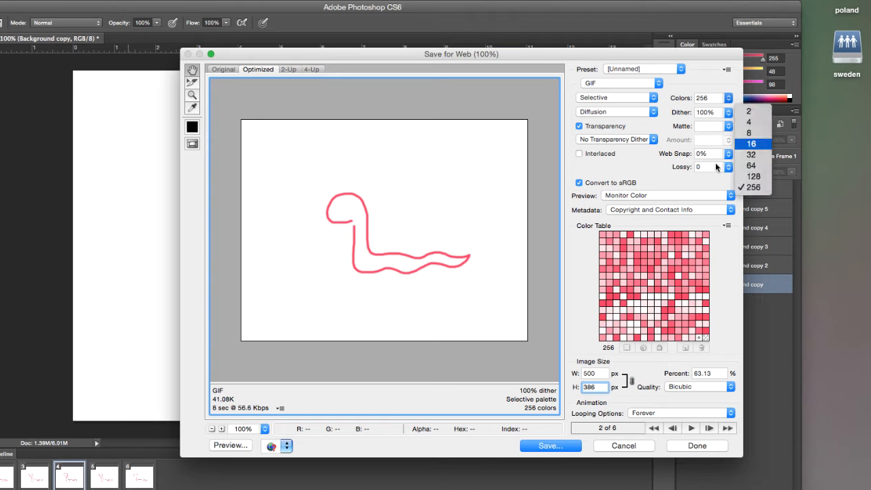
{"action": "left_click", "coordinate": [752, 144]}
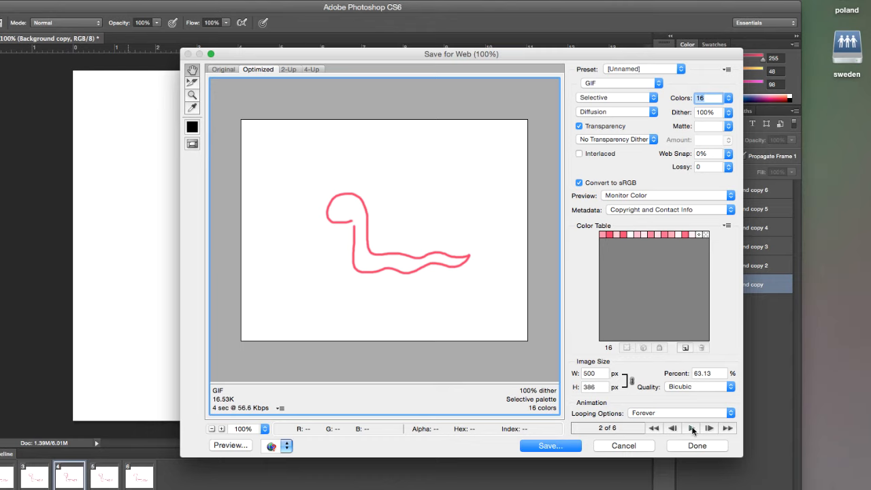
{"action": "mouse_move", "coordinate": [691, 428]}
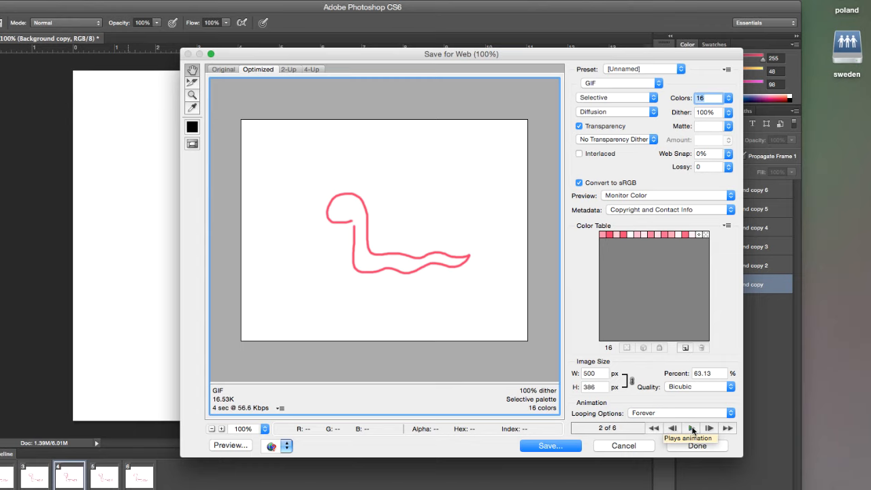
{"action": "left_click", "coordinate": [691, 428]}
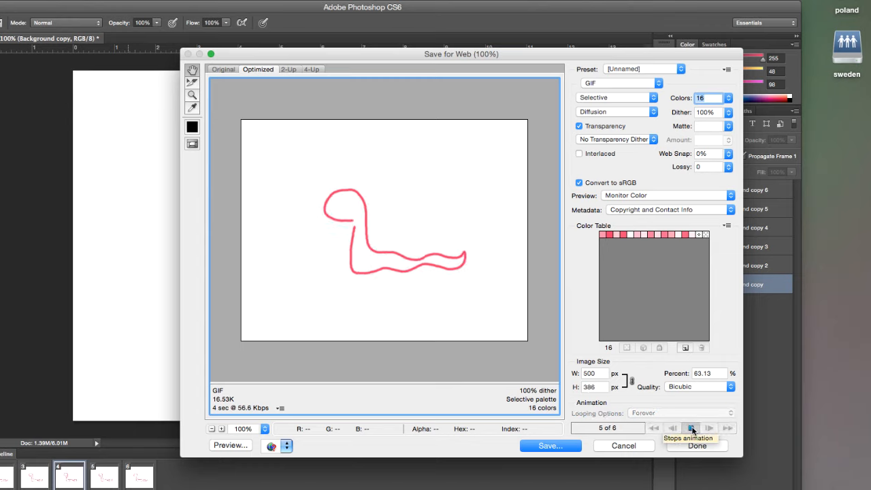
{"action": "left_click", "coordinate": [673, 429]}
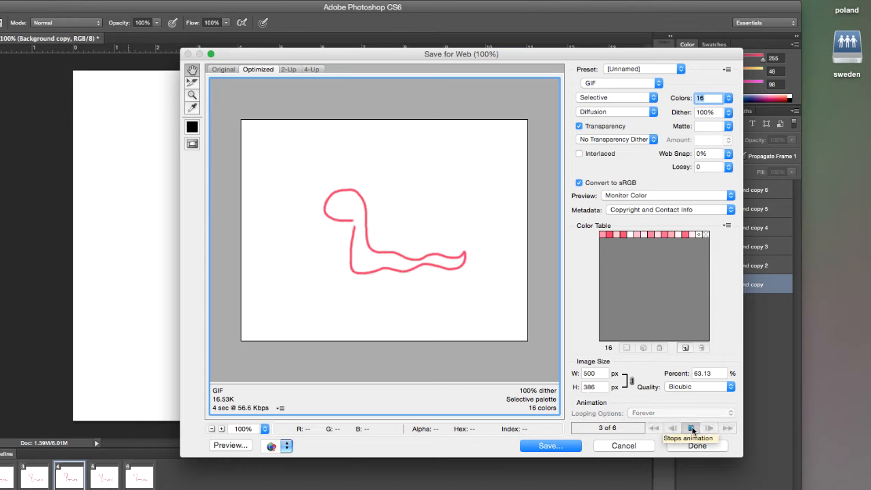
{"action": "left_click", "coordinate": [691, 427]}
{"action": "type", "text": "256"}
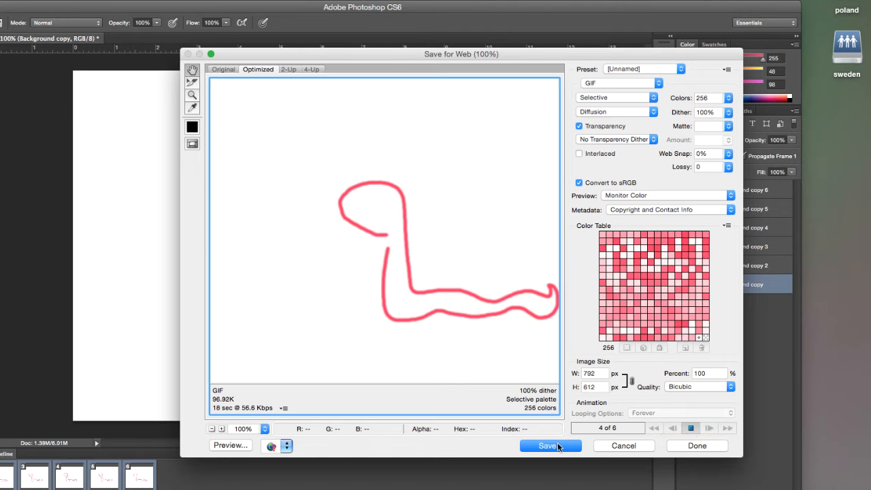
Save the looping GIF export as snake.gif on the desktop.
{"action": "left_click", "coordinate": [551, 447]}
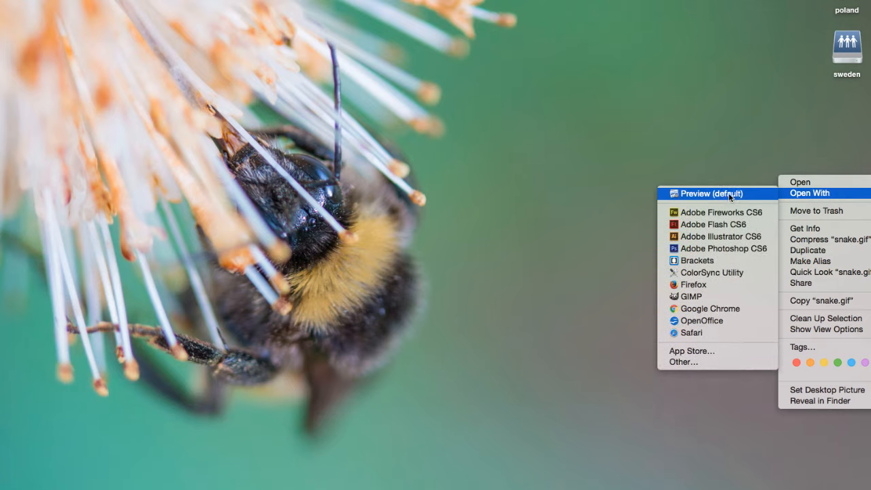
{"action": "mouse_move", "coordinate": [738, 342]}
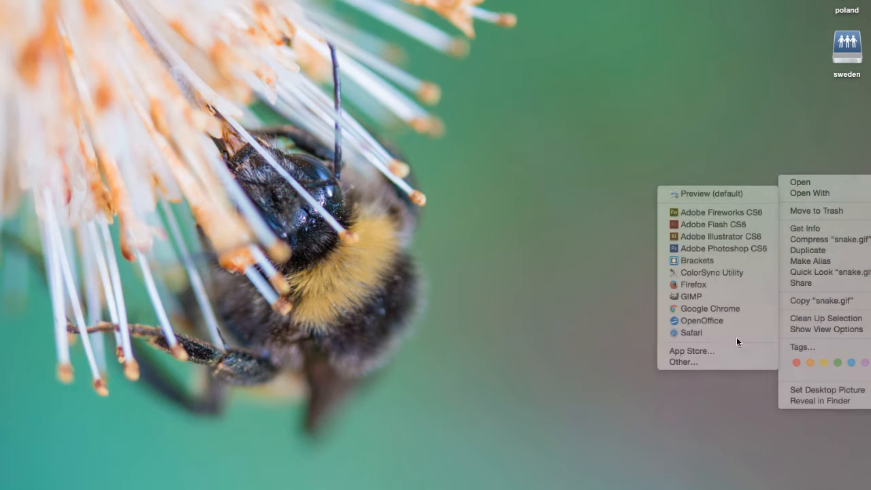
Open snake.gif from the desktop in a web browser via Open With.
{"action": "left_click", "coordinate": [800, 182]}
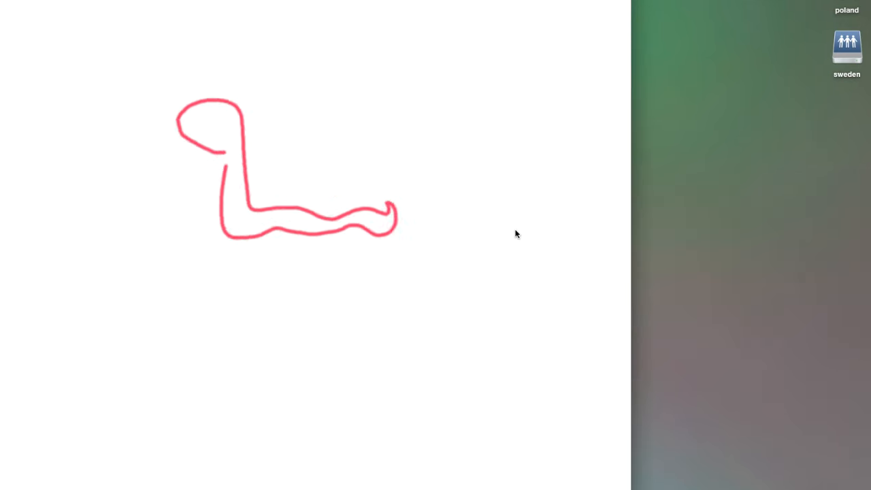